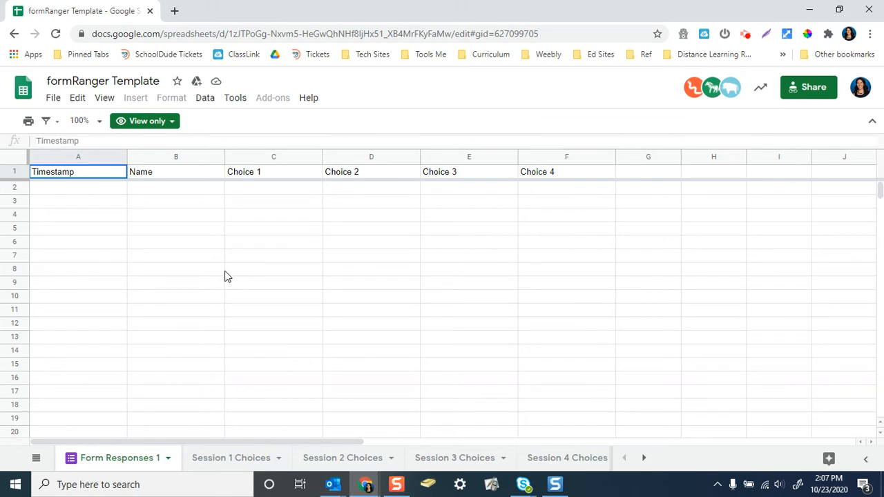
mouse_move(214, 172)
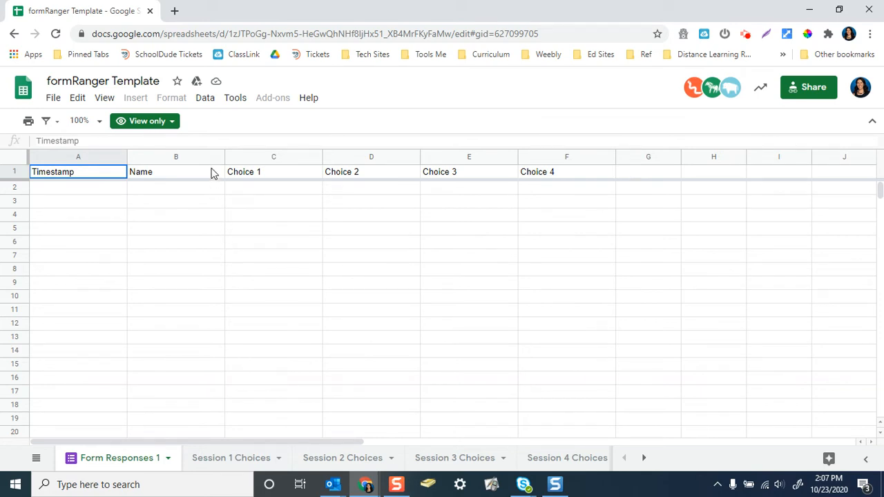
Name the new form 'Form Ranger Example' and move to the first question's title
click(174, 11)
text(Form Ranger)
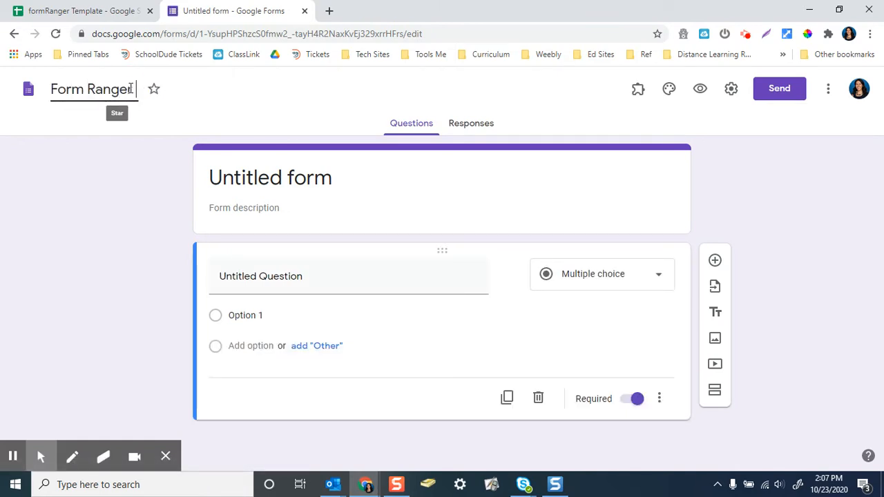
text(Example)
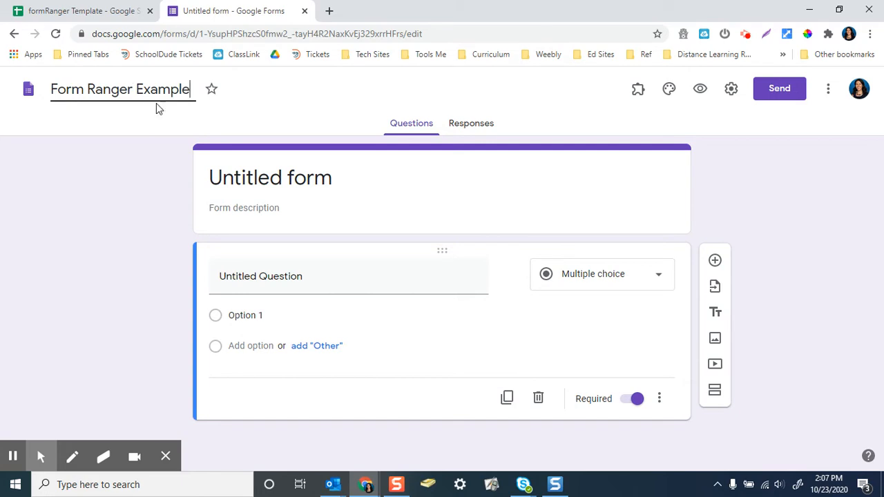
click(260, 276)
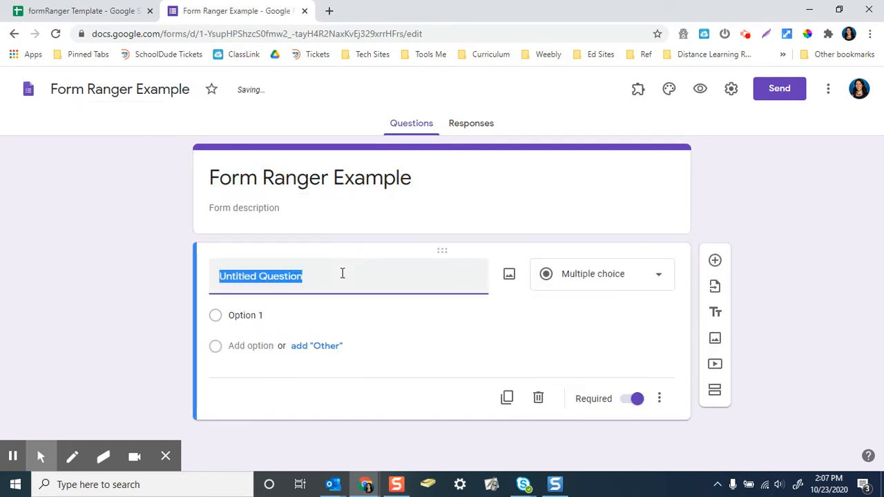
mouse_move(38, 19)
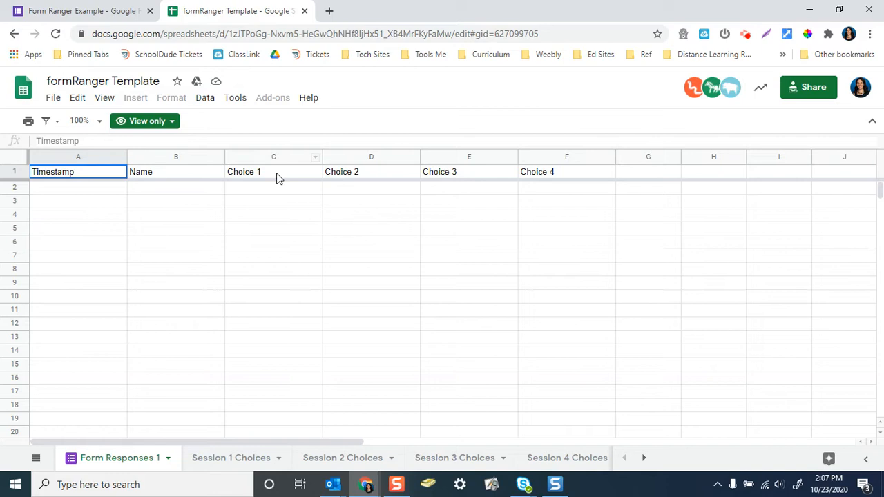
mouse_move(49, 7)
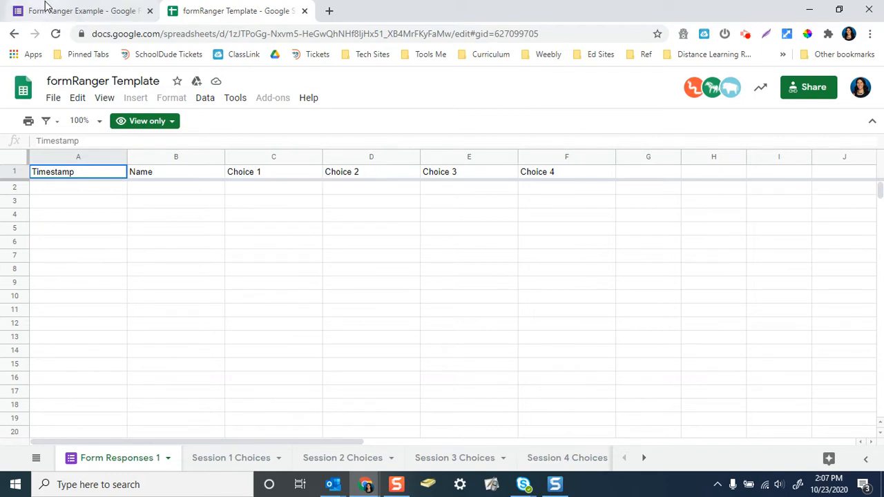
Turn on Collect email addresses in the form settings and save
click(80, 11)
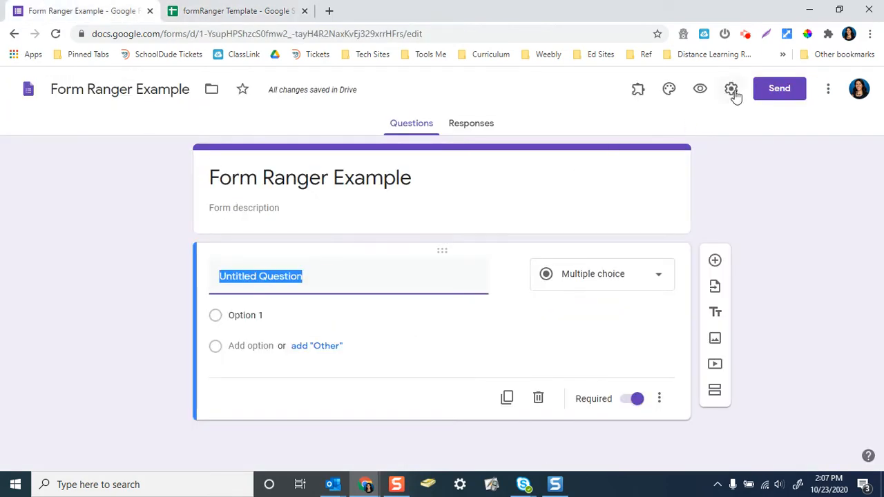
click(731, 88)
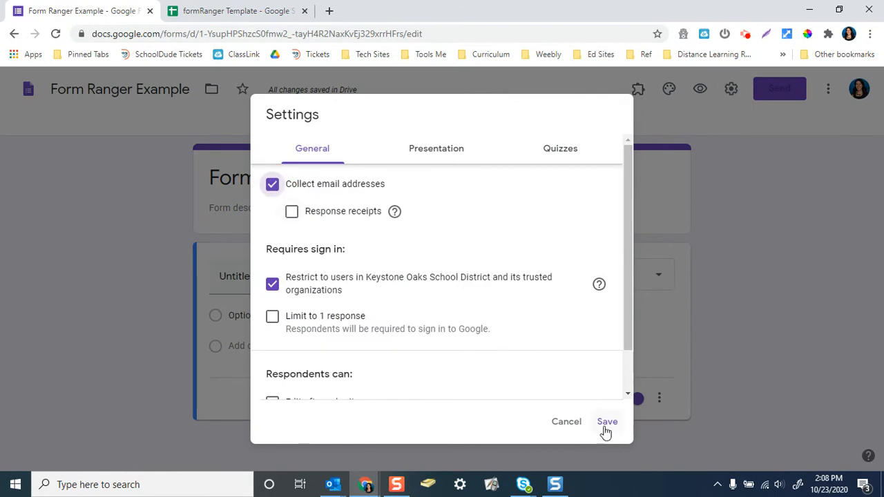
click(606, 421)
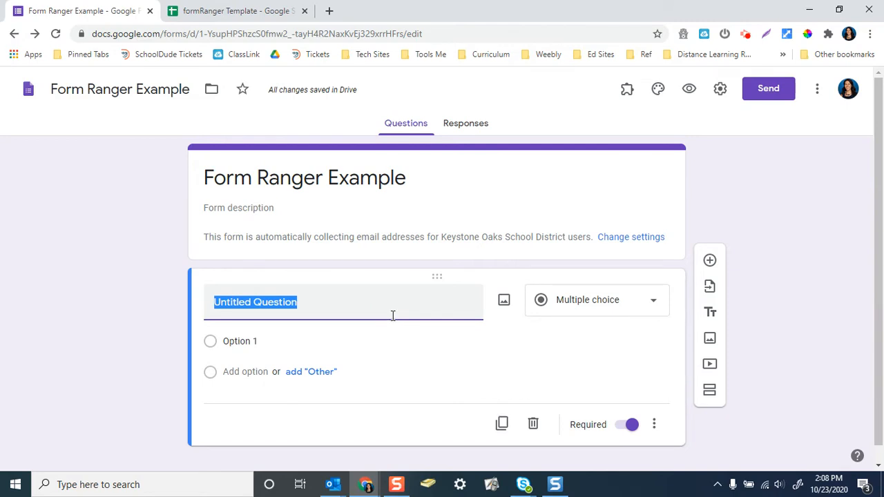
Title the first question 'Select your Food Item' and add a second question
text(Se)
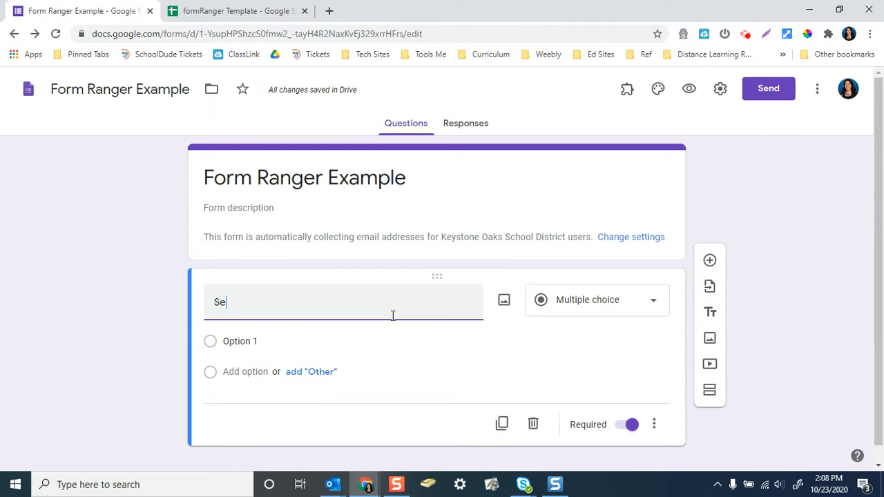
text(Select your Food)
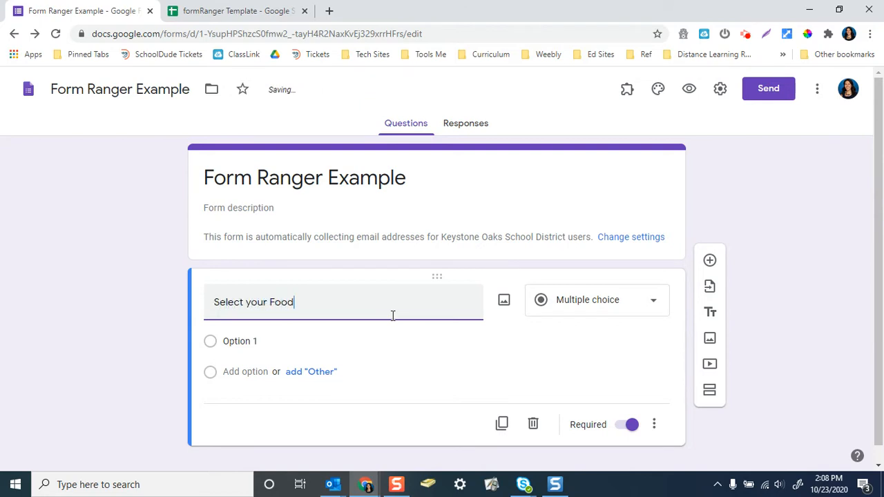
text(Item)
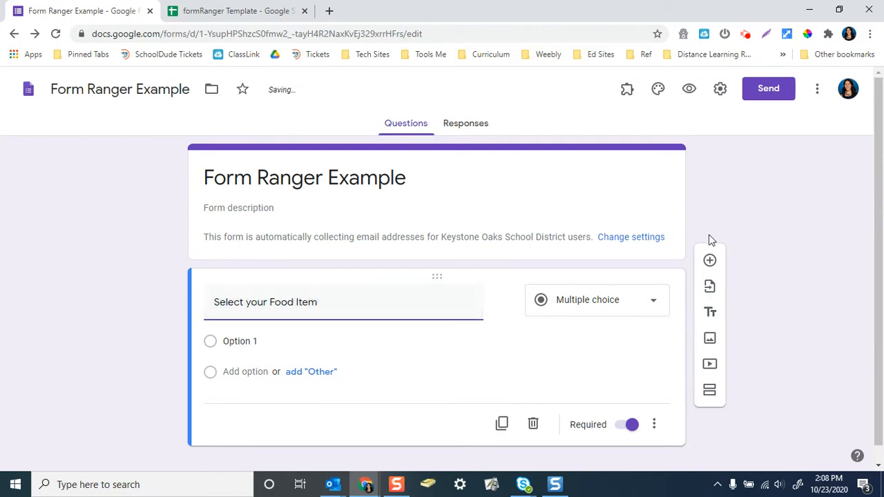
click(709, 260)
text(Select your)
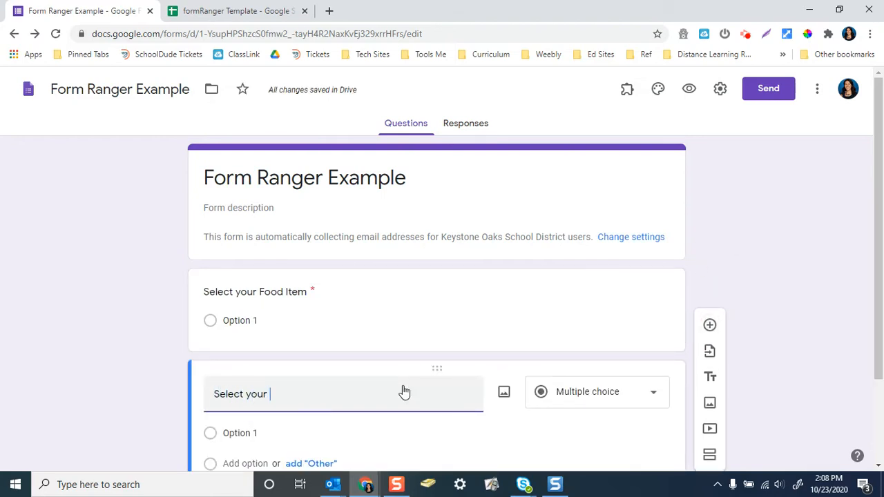
Title the second question 'Select your Paper Good' and make it a Dropdown question
text(Paper G)
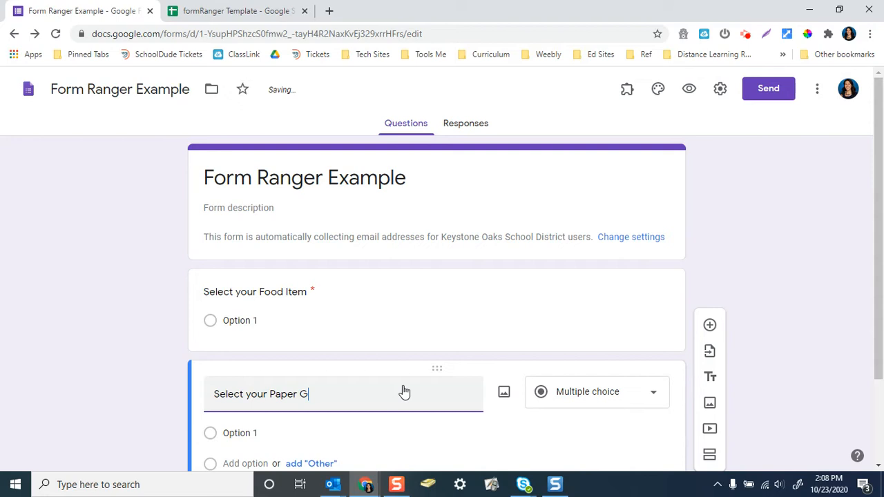
text(ood)
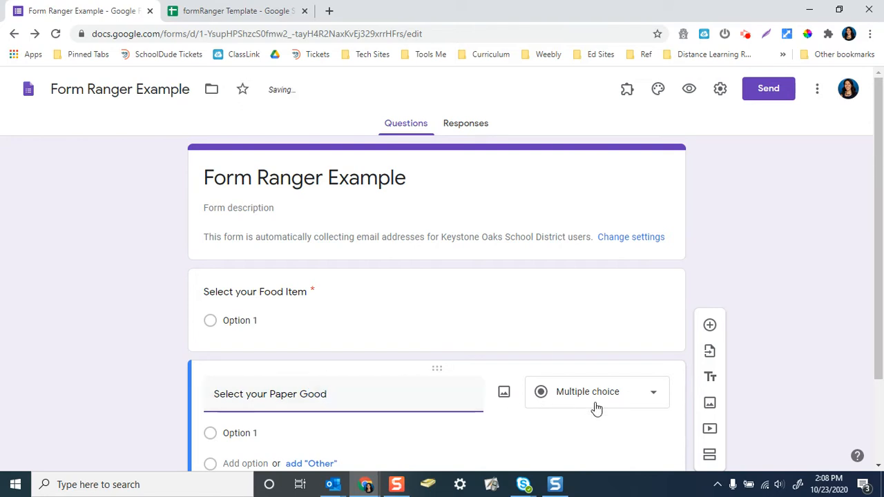
click(597, 392)
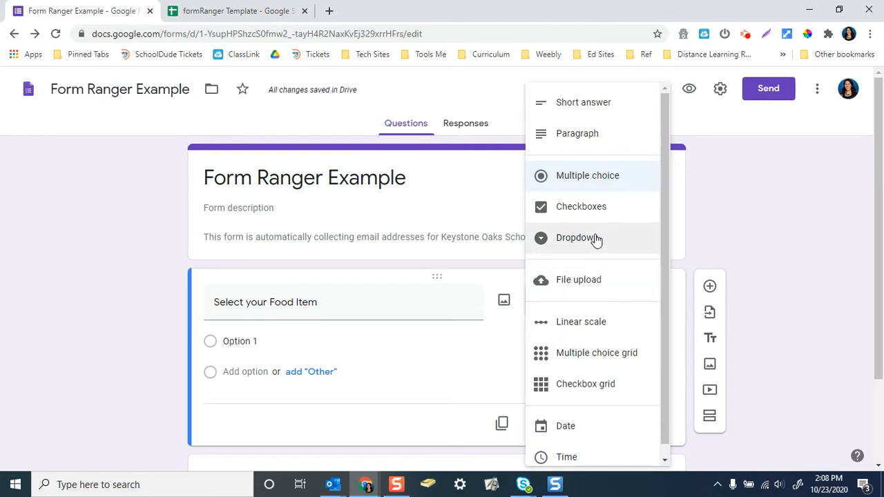
click(577, 237)
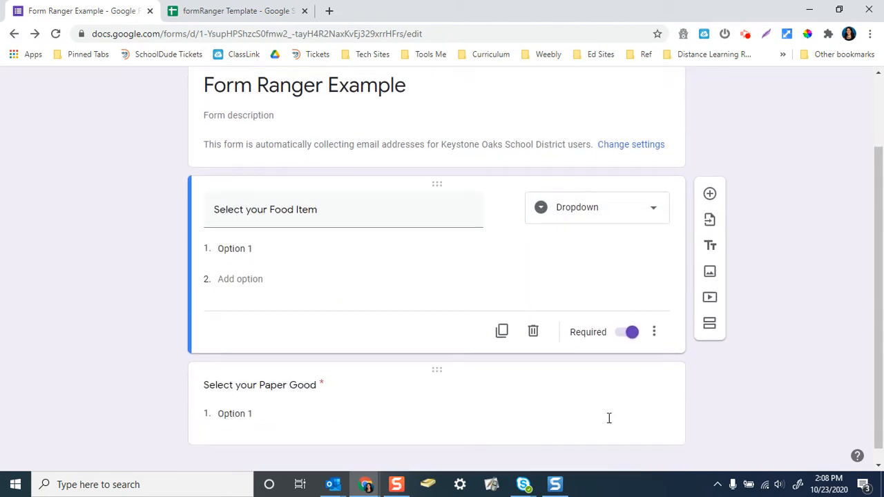
scroll(down, 3)
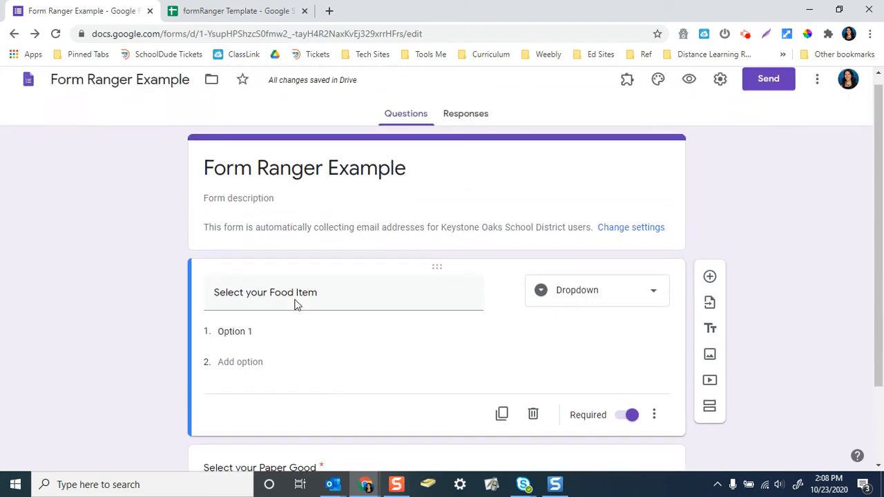
Link responses to a new 'Form Ranger Example (Responses)' spreadsheet and open it
click(465, 114)
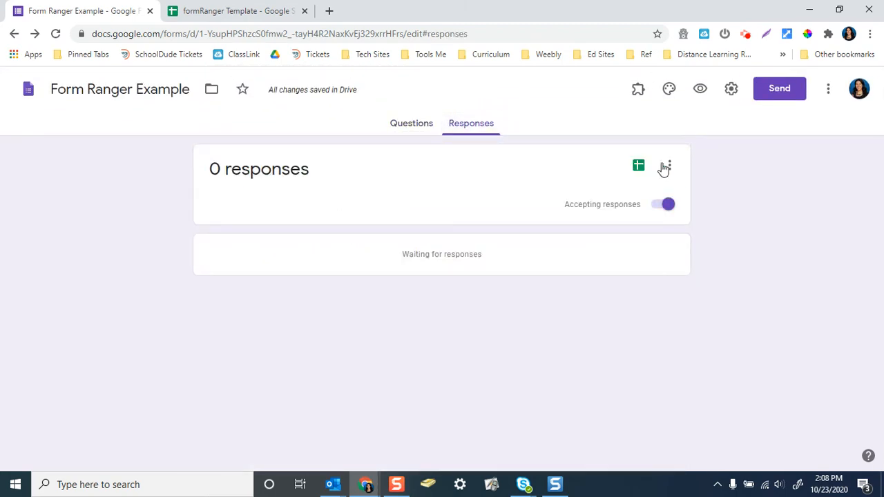
click(638, 166)
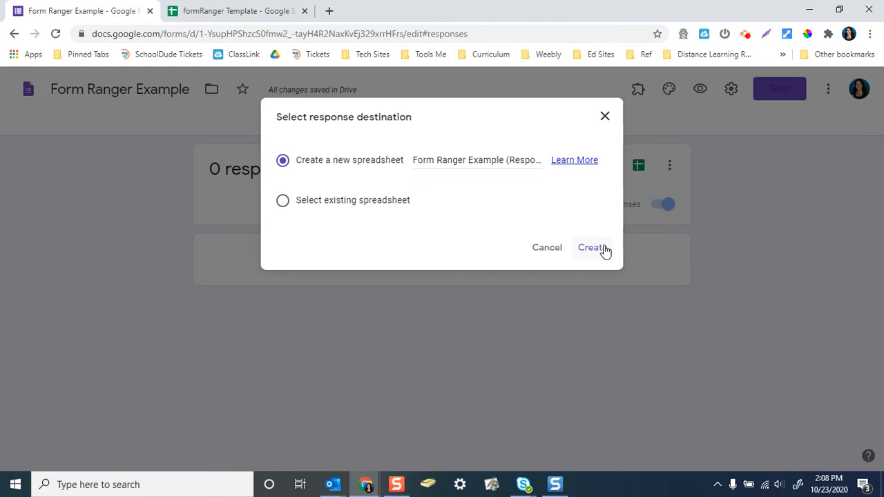
click(591, 247)
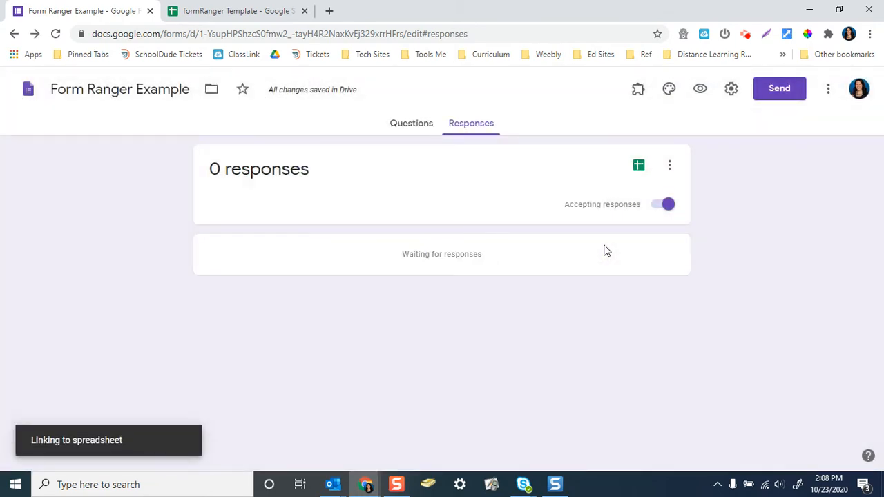
click(638, 166)
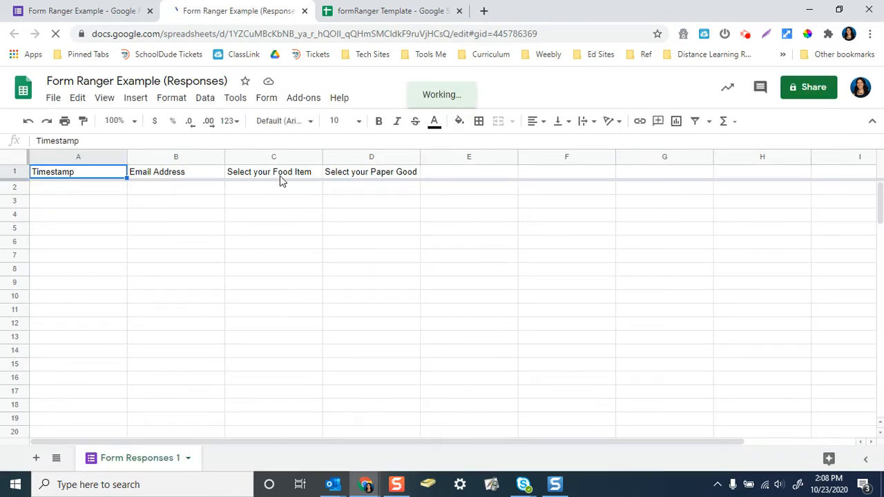
Copy the Session 1 Choices table from the formRanger Template spreadsheet
click(392, 11)
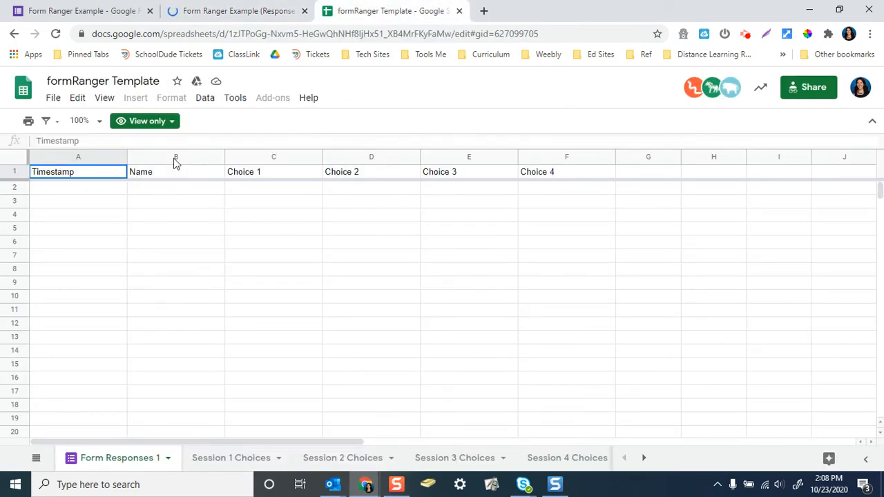
mouse_move(156, 185)
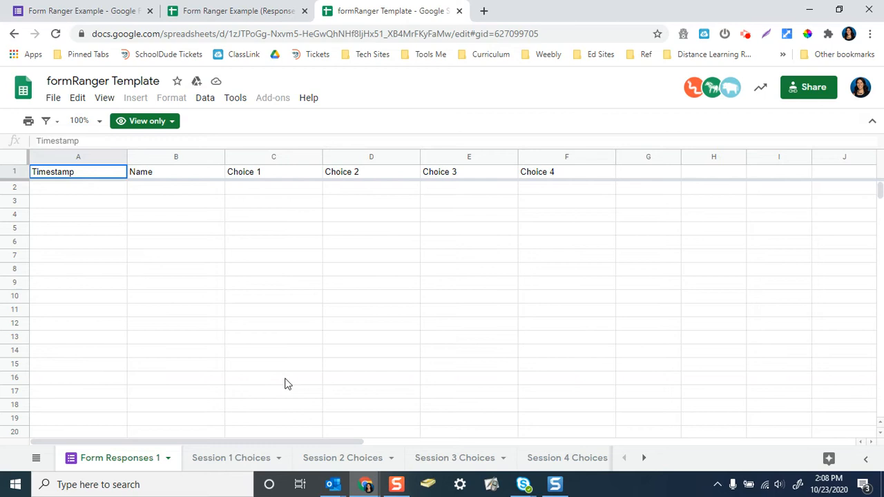
click(231, 458)
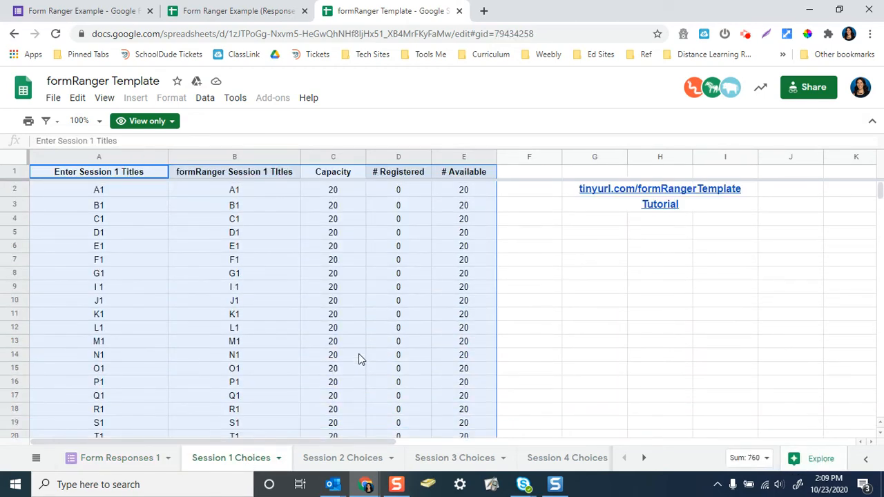
mouse_move(88, 205)
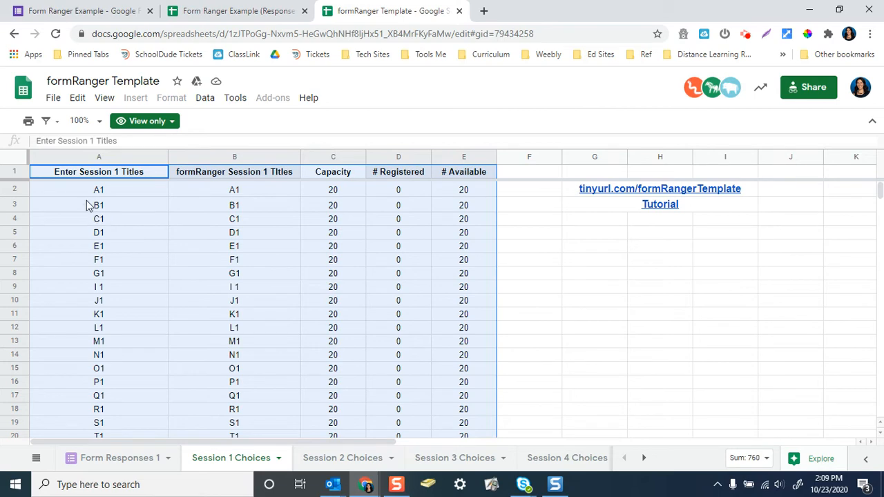
right_click(100, 205)
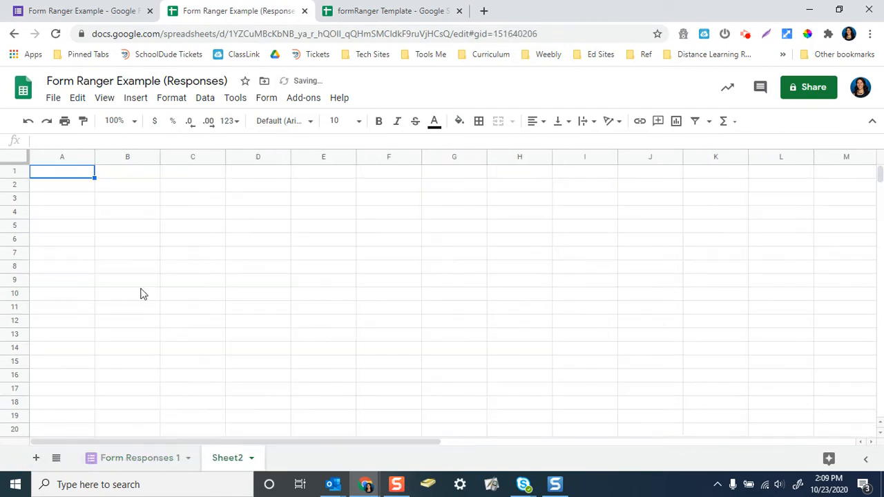
Paste the table into the new sheet, rename it 'Food', and return to the template
right_click(61, 172)
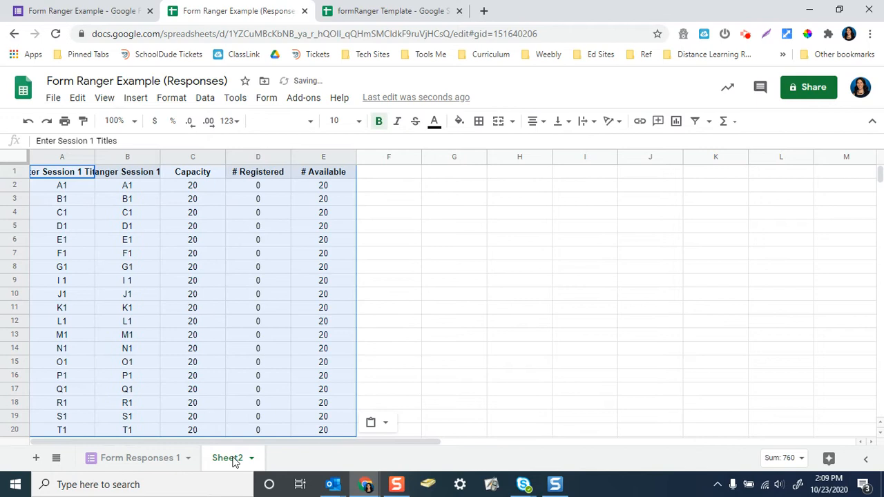
double_click(227, 458)
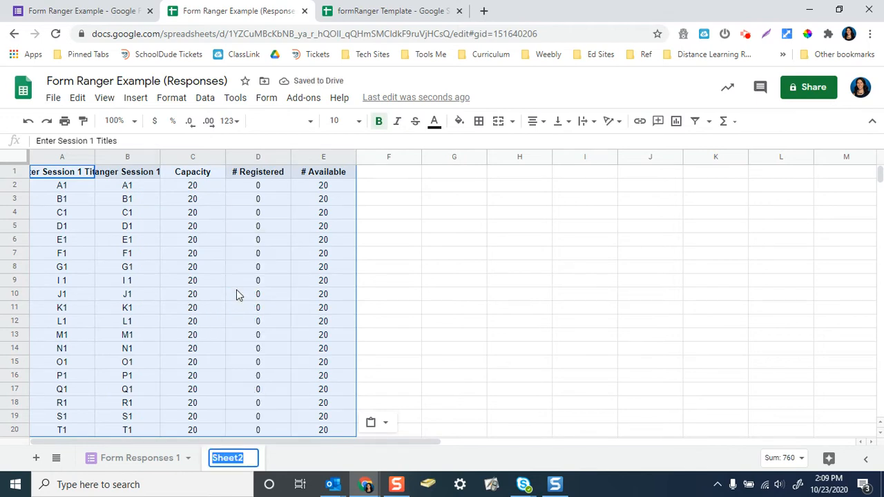
text(Food)
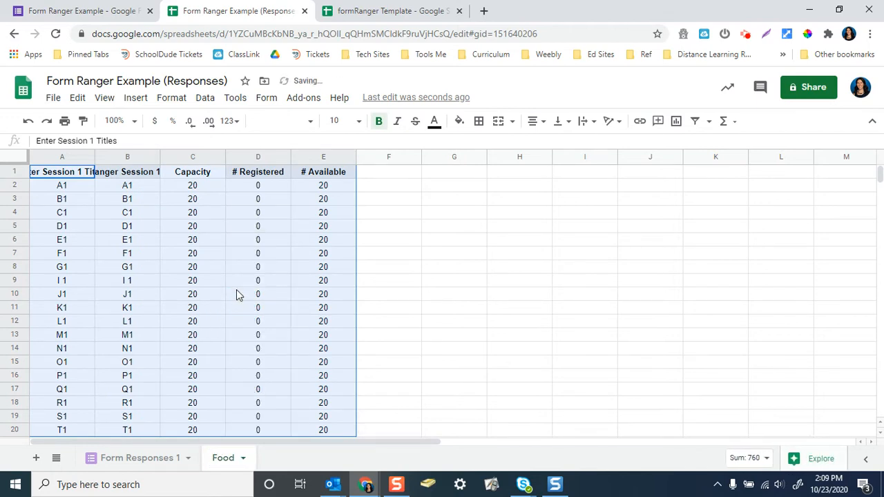
click(389, 11)
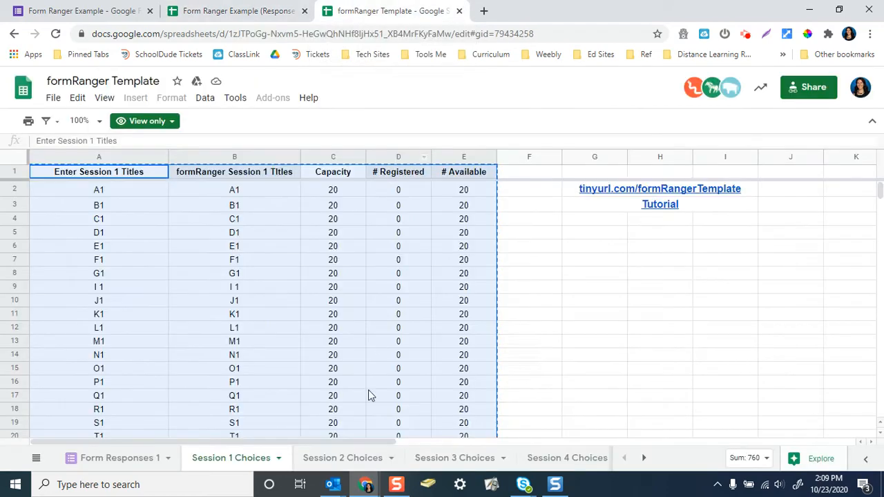
Paste the Session 2 Choices table into a new sheet and rename it 'PaperGood'
click(343, 459)
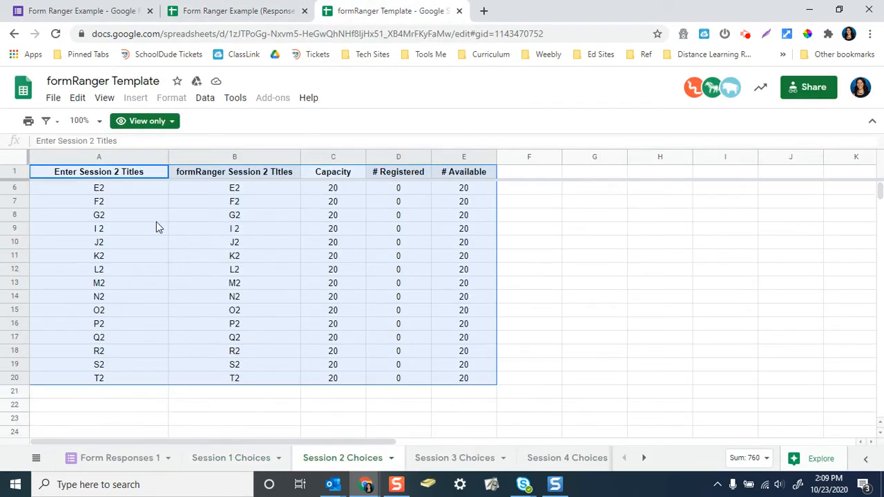
click(237, 11)
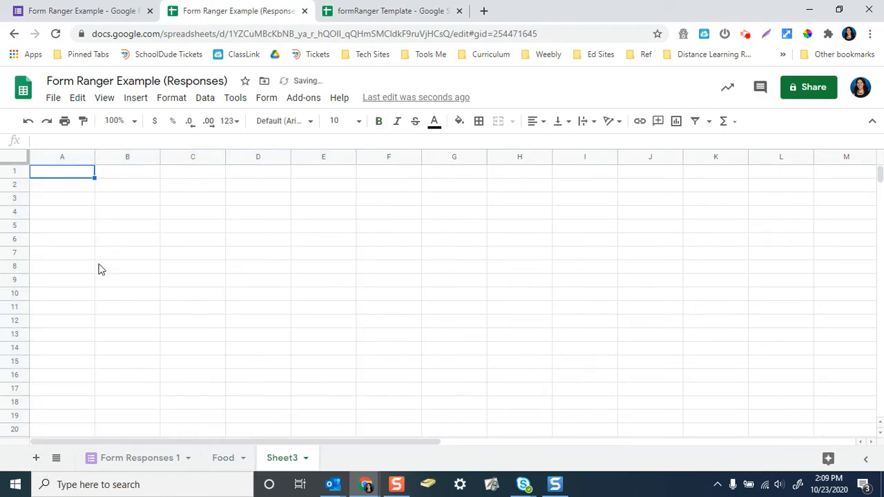
right_click(282, 459)
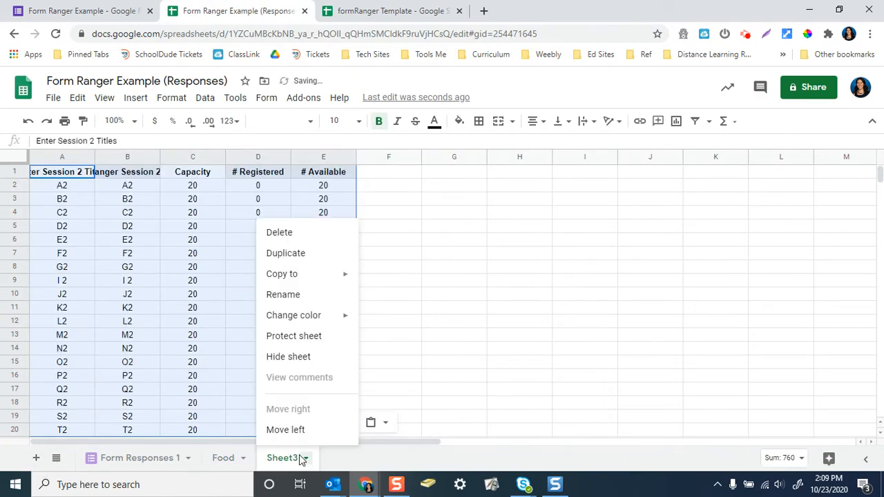
click(283, 294)
text(PaperGood)
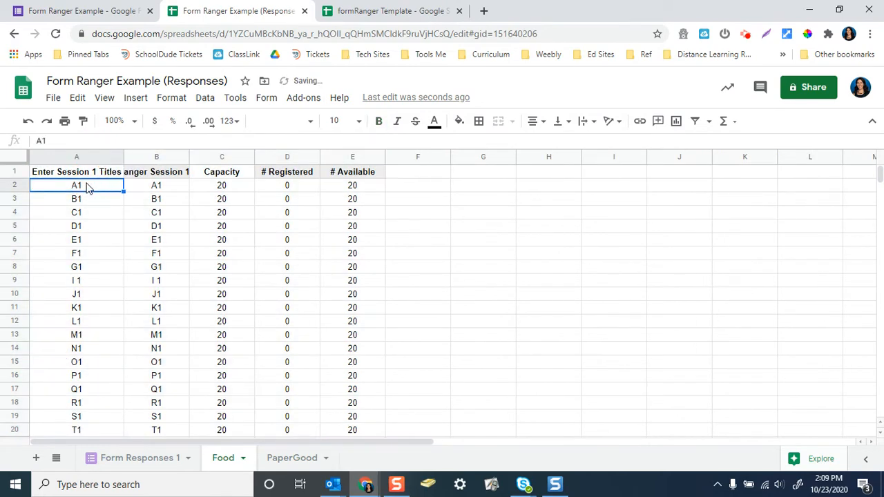
Enter Appetizer, Dinner, Dessert and Side as the Food sheet's choices
text(Appetizer)
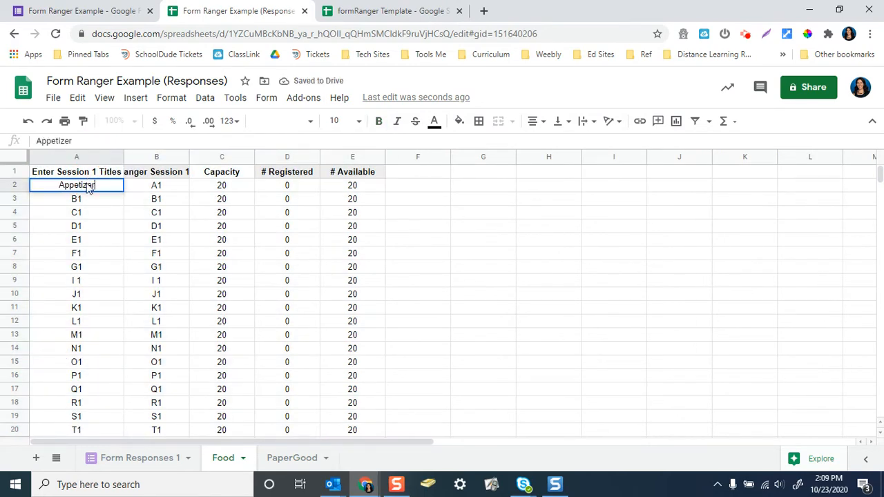
text(Dinner)
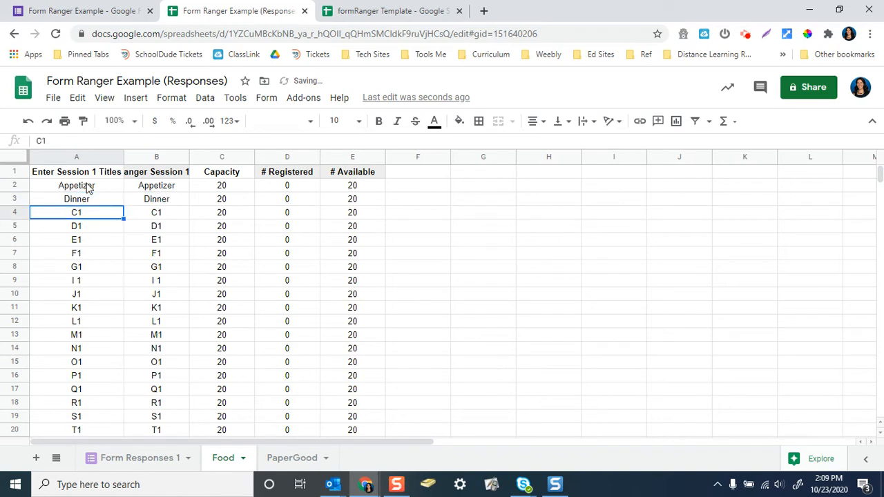
text(Sic)
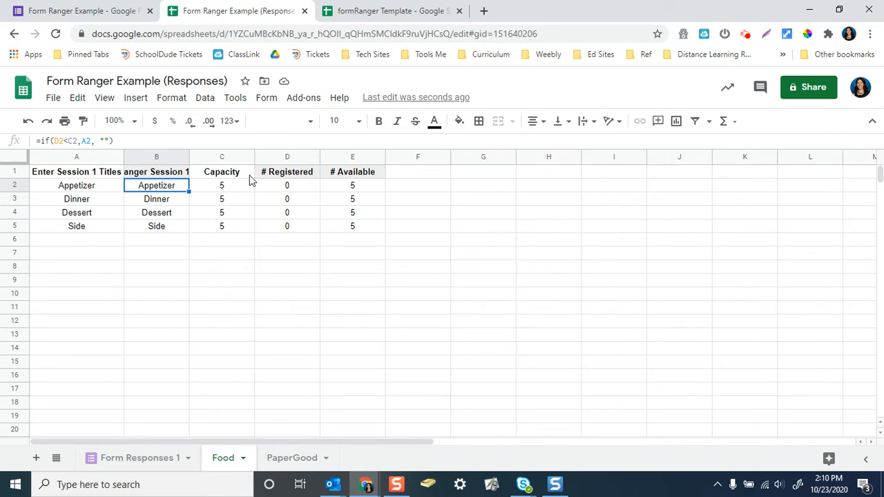
mouse_move(163, 193)
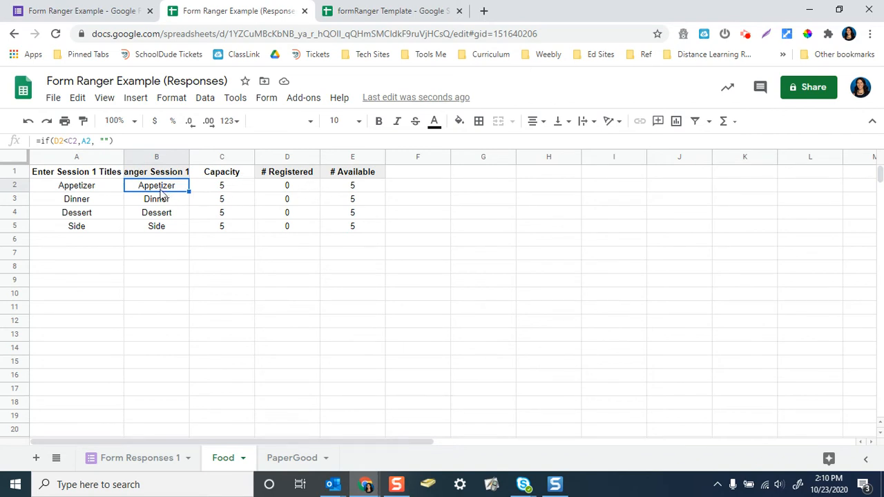
mouse_move(224, 200)
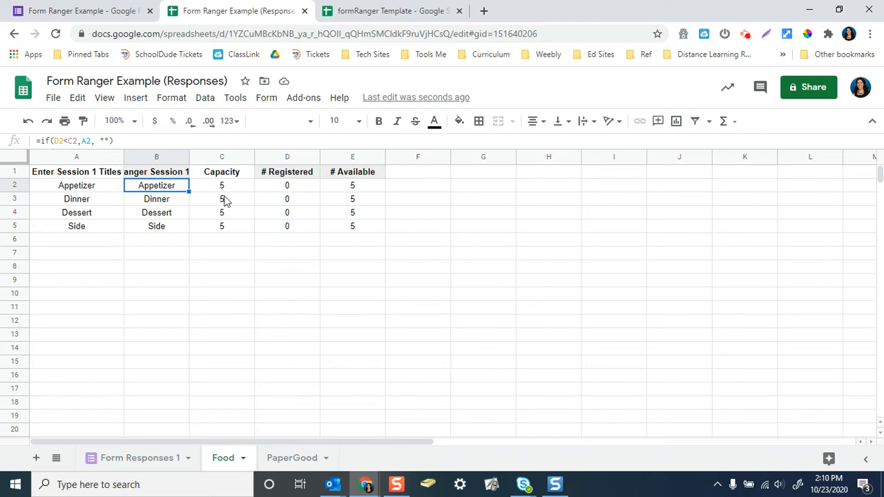
Check the registered and available count formulas for the Food choices
click(287, 199)
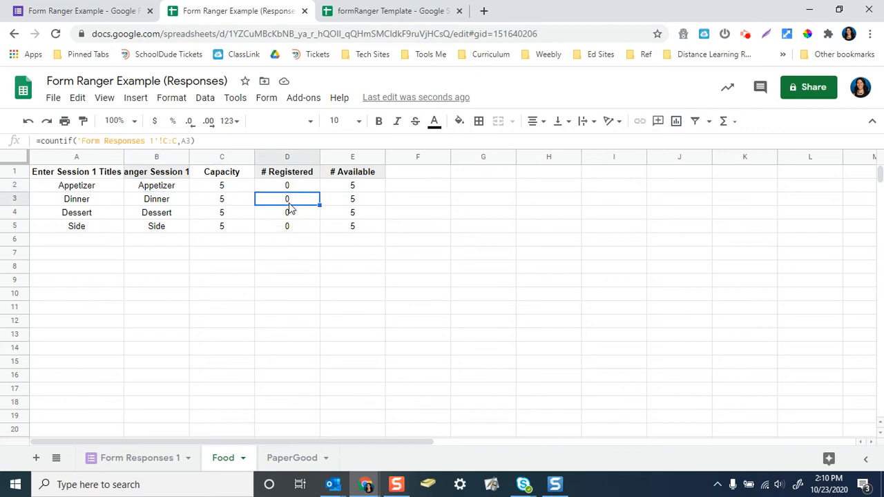
click(352, 199)
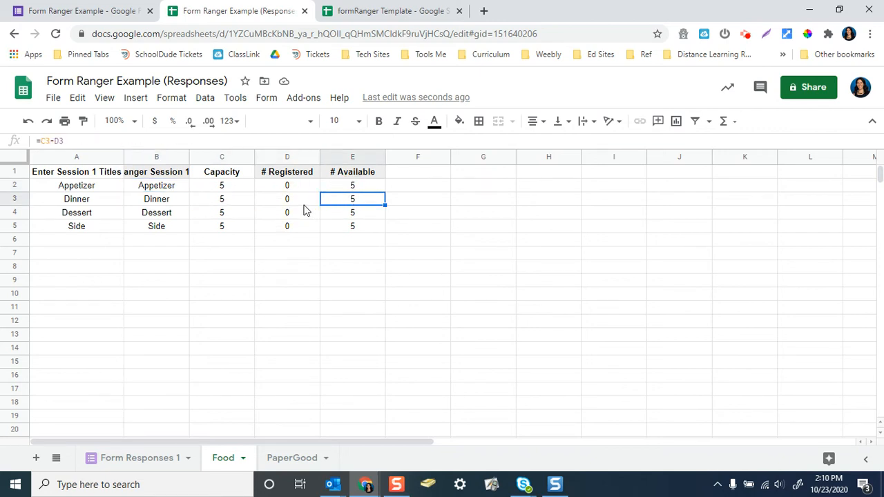
click(287, 198)
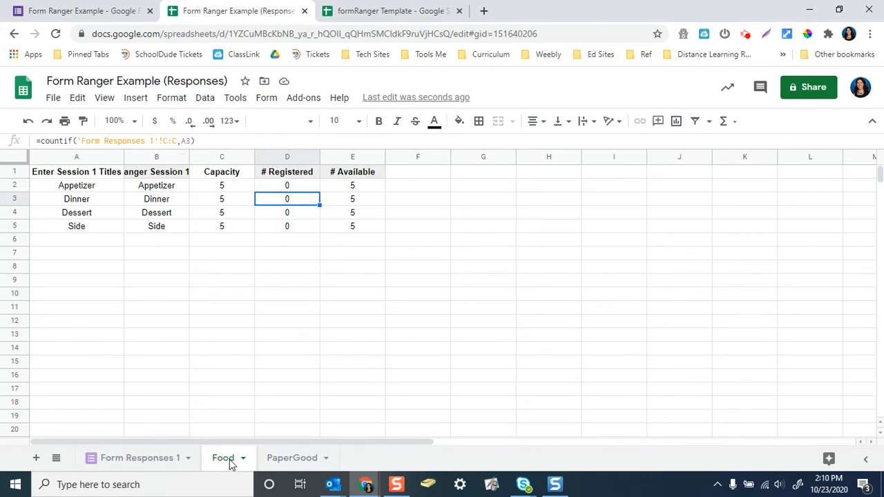
Check the 'Select your Food Item' response column, then view the PaperGood sheet
click(140, 459)
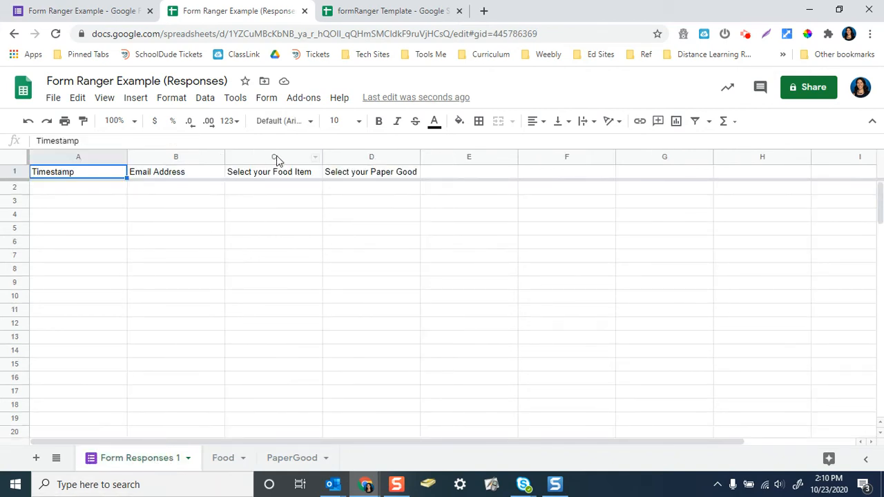
click(274, 158)
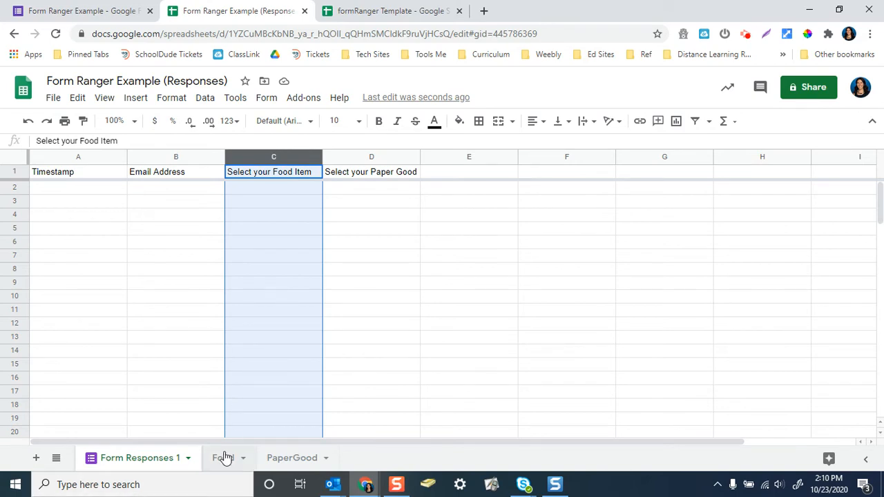
click(224, 458)
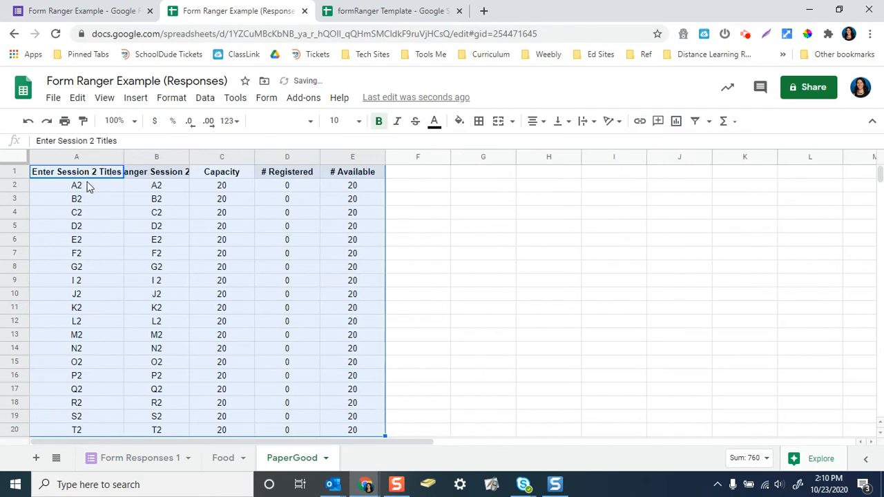
Enter Plates, Napkins, Cups and Cutlery with capacity 5 and check the registered formula
text(Plates)
click(76, 211)
text(D)
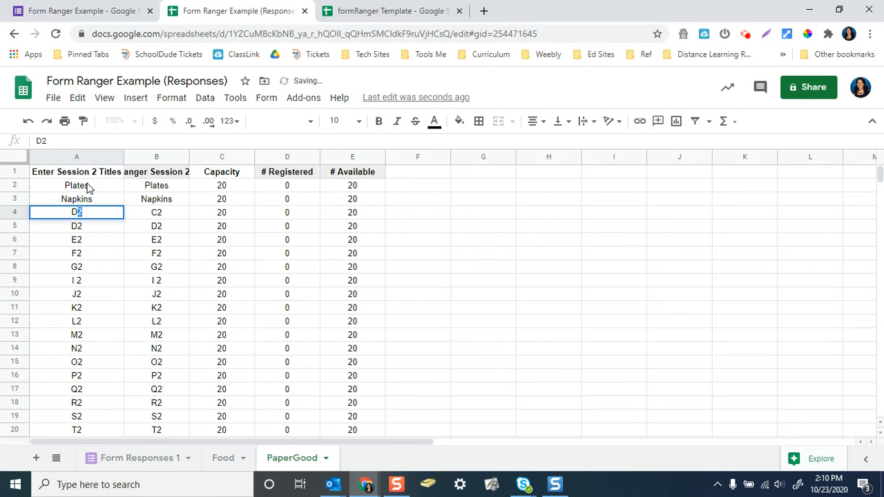
text(Cups)
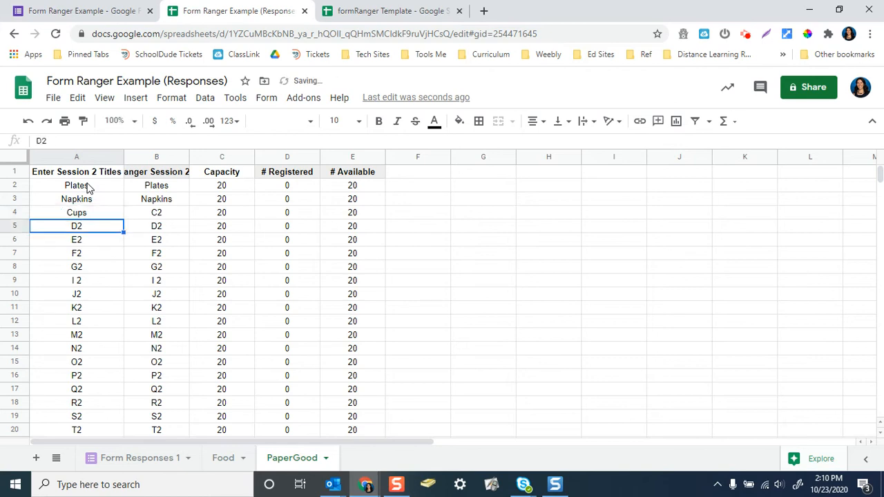
text(Cutlery)
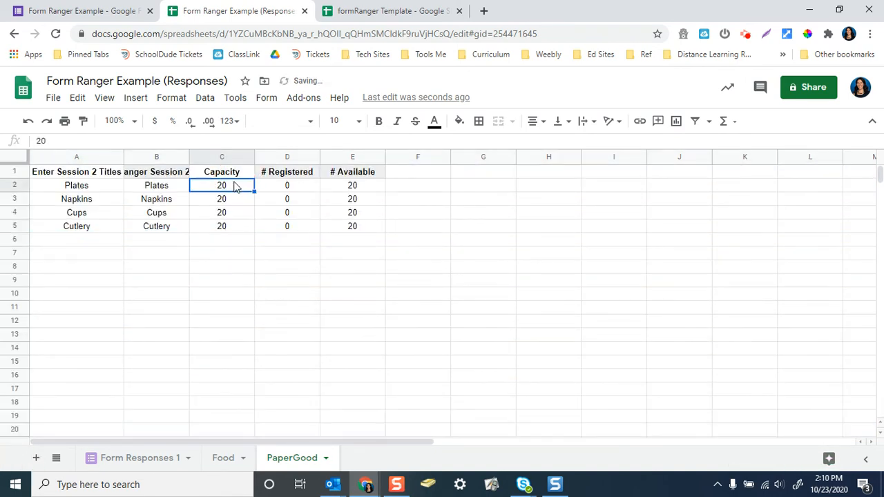
text(5)
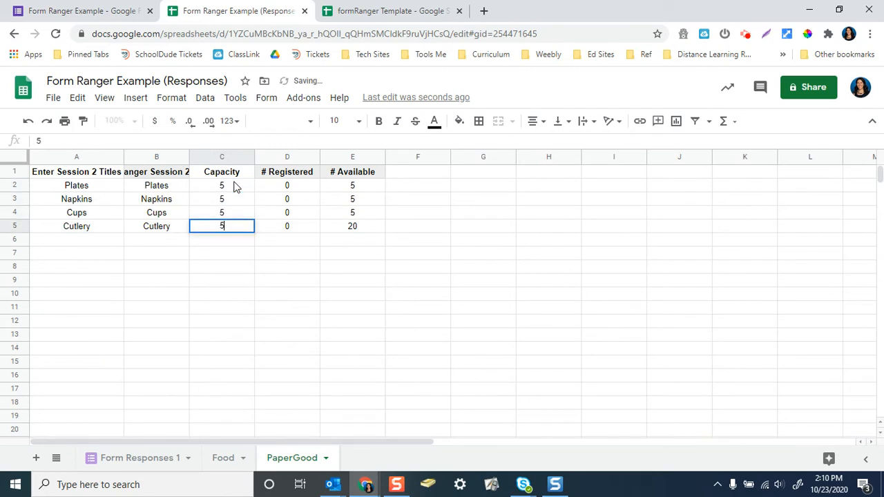
click(287, 185)
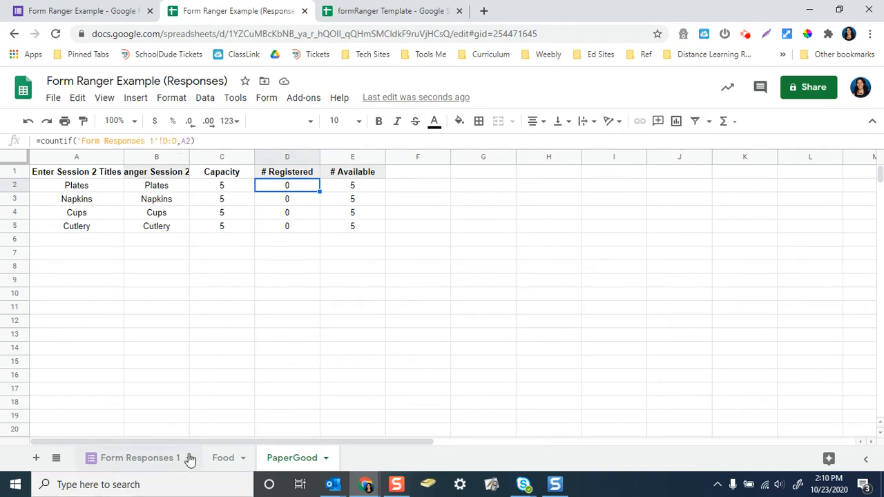
Review the response and PaperGood sheets, then switch to the formRanger Template spreadsheet
click(140, 459)
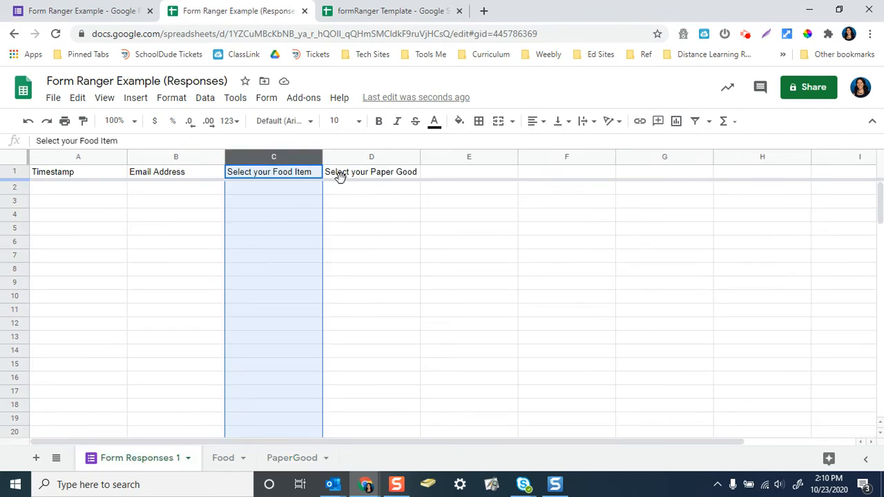
click(291, 459)
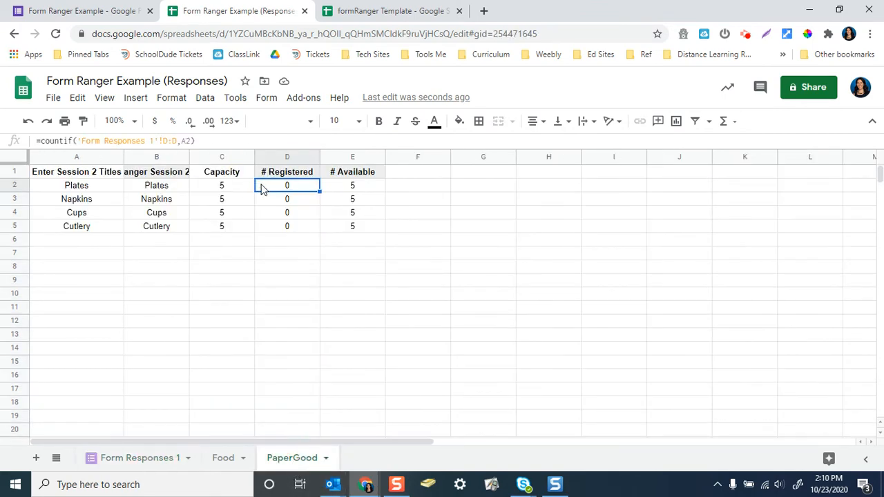
click(389, 11)
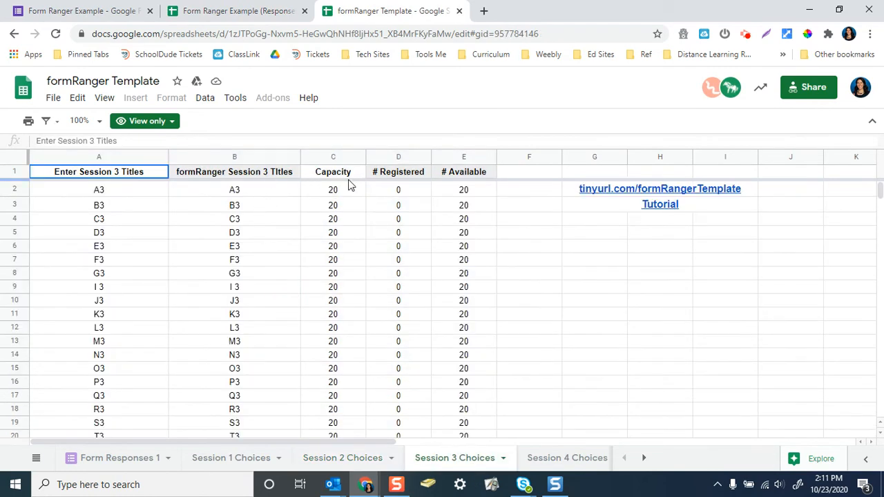
Inspect the COUNTIF registered-count formula in D2, then return to the Form Ranger Example form
click(398, 190)
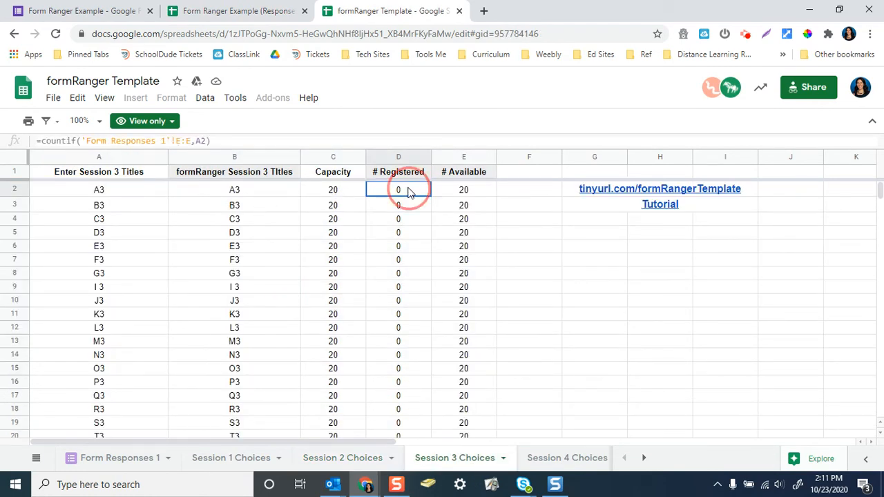
click(450, 459)
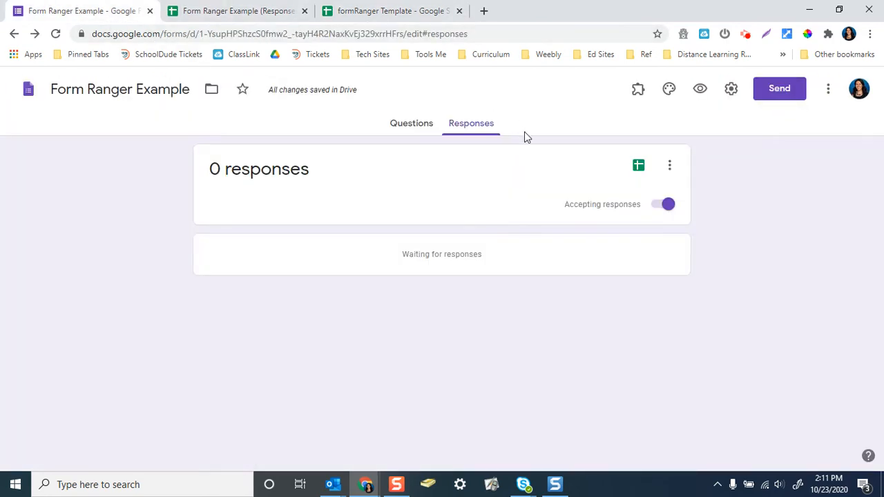
Launch the formRanger add-on from the form's Questions view
click(412, 123)
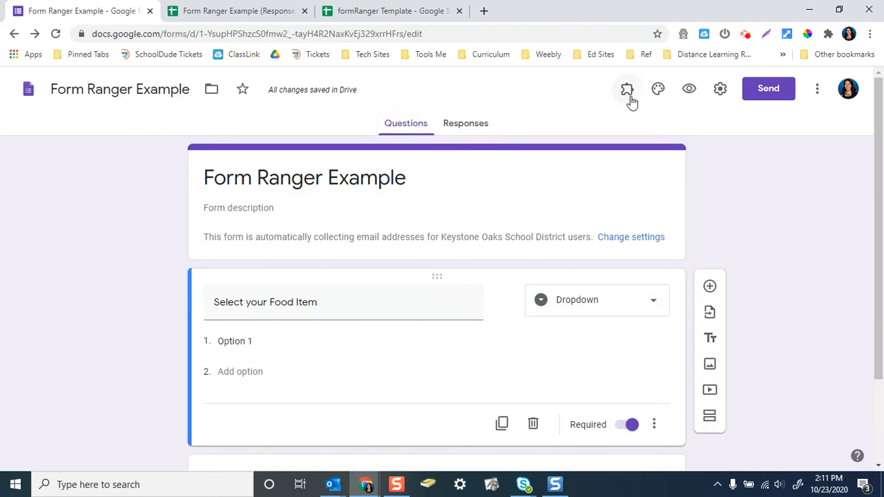
click(627, 88)
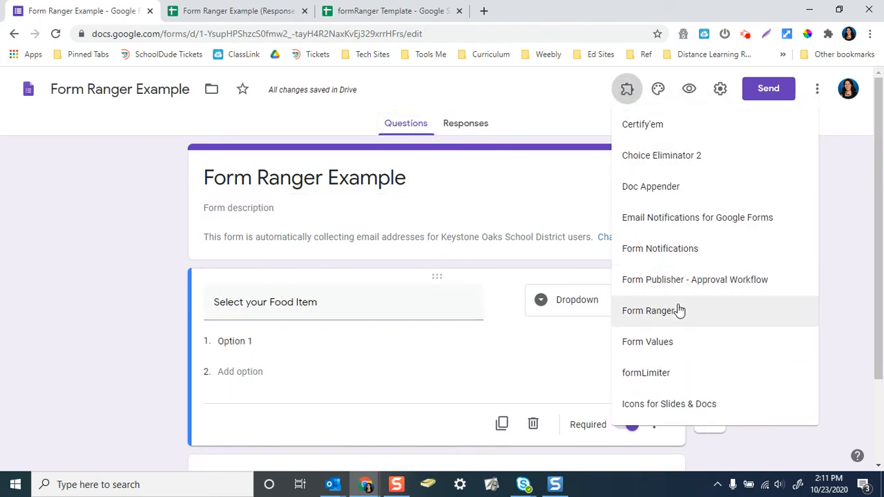
click(649, 309)
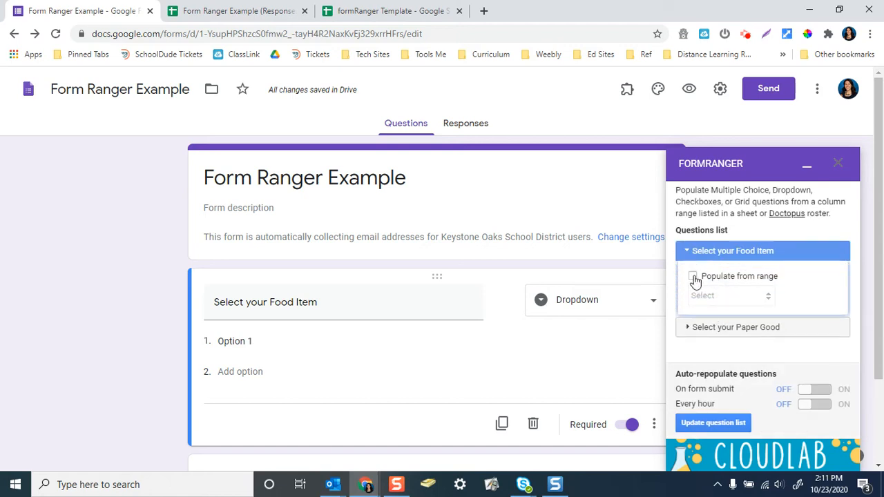
Set Select your Food Item to populate from a range and start a new range
click(693, 276)
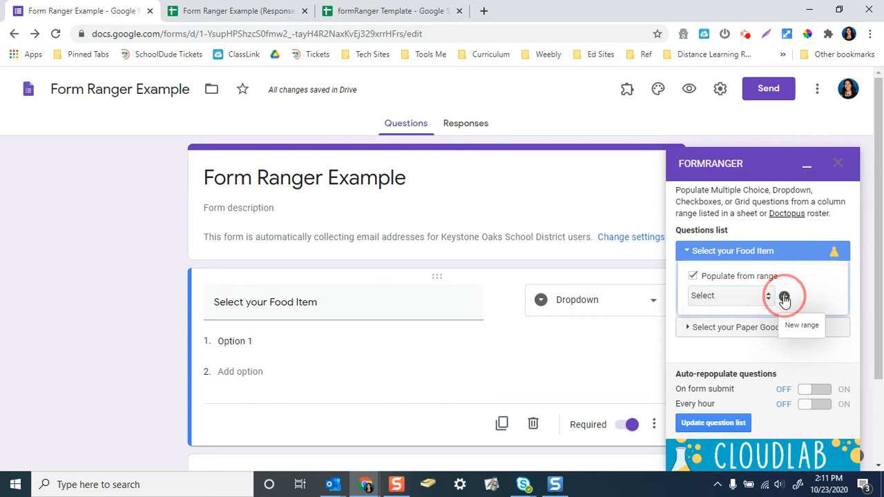
click(784, 295)
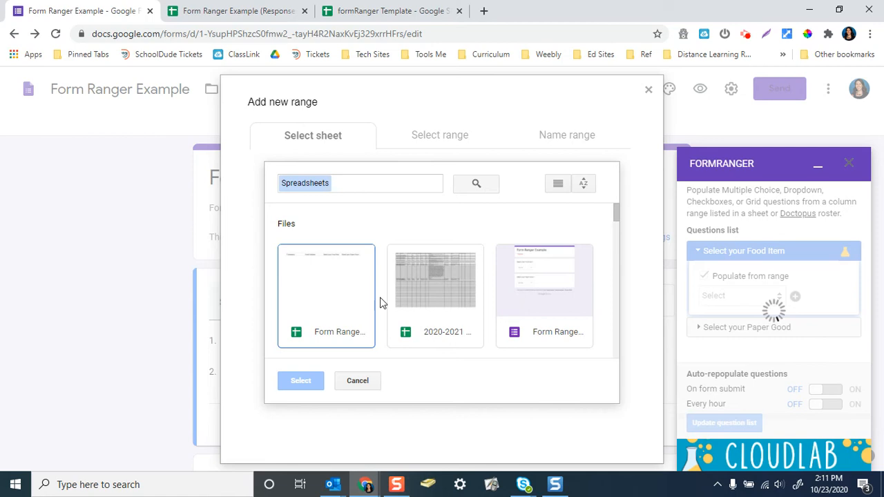
Source the new range from the response spreadsheet's Food sheet, formRanger Session 1 Titles column
click(326, 290)
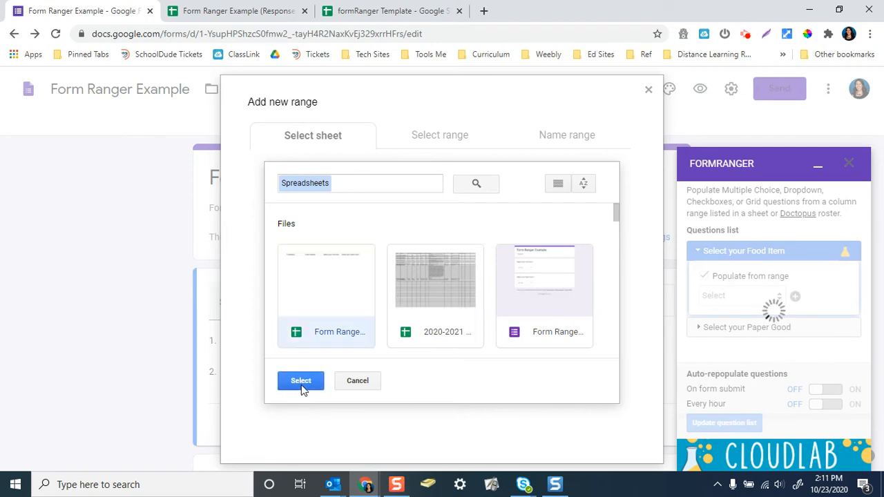
click(301, 381)
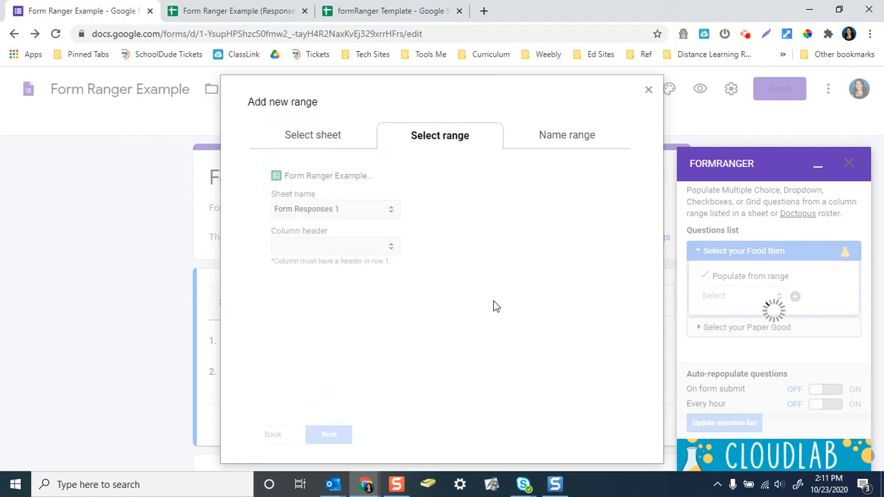
click(334, 245)
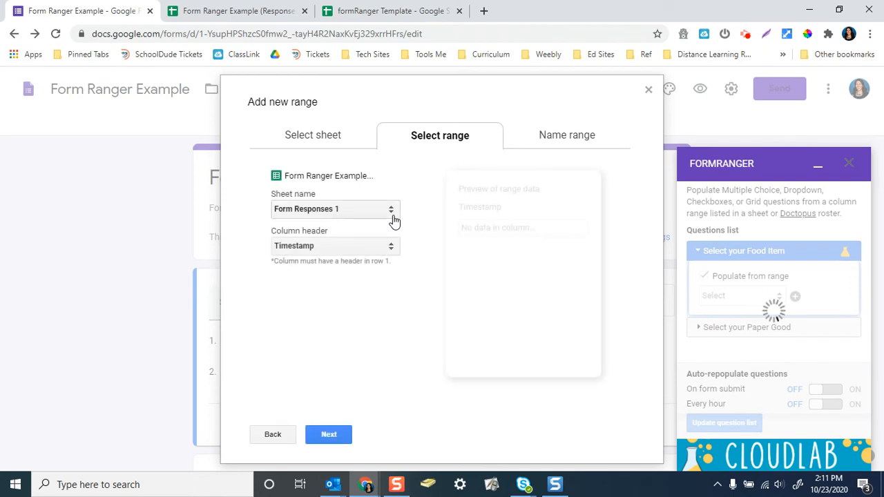
click(334, 209)
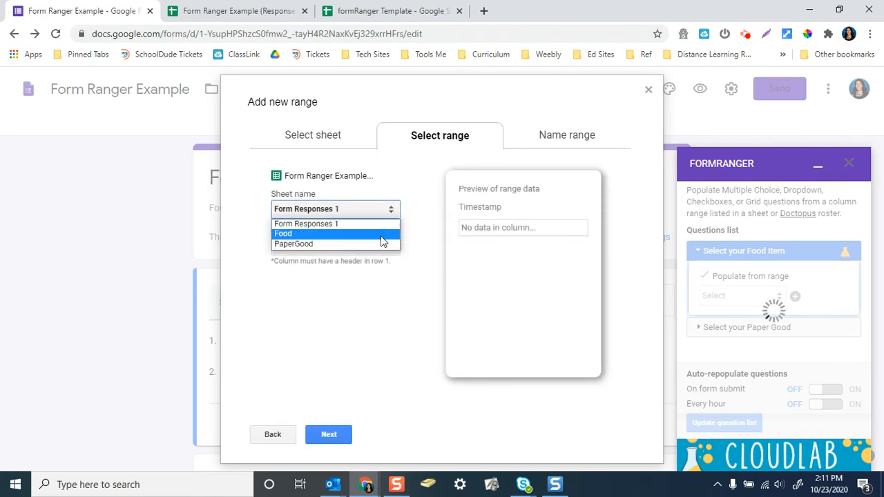
click(283, 233)
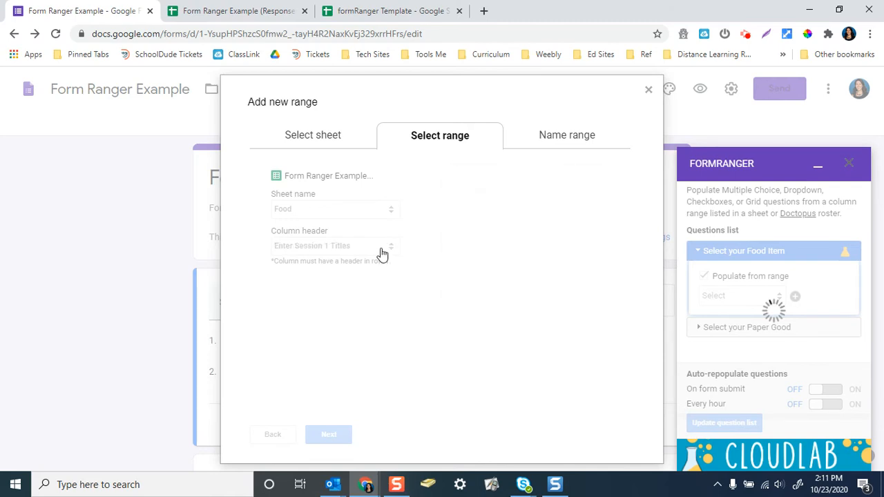
click(334, 246)
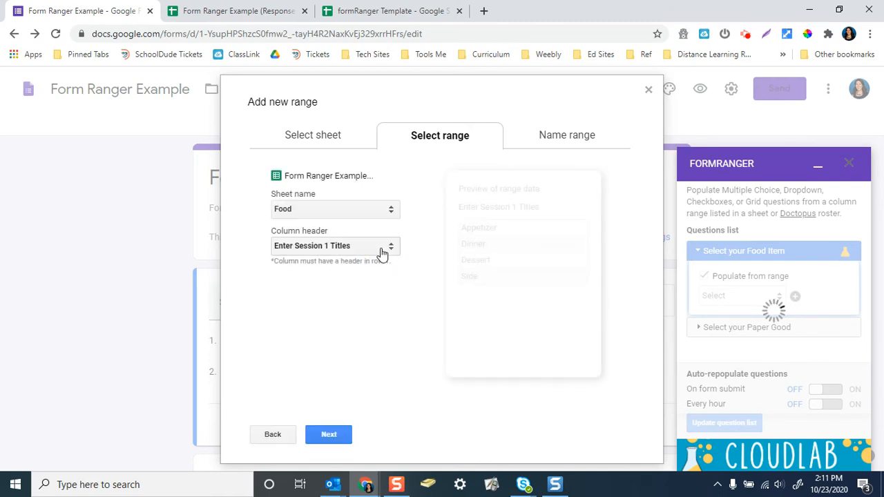
click(334, 246)
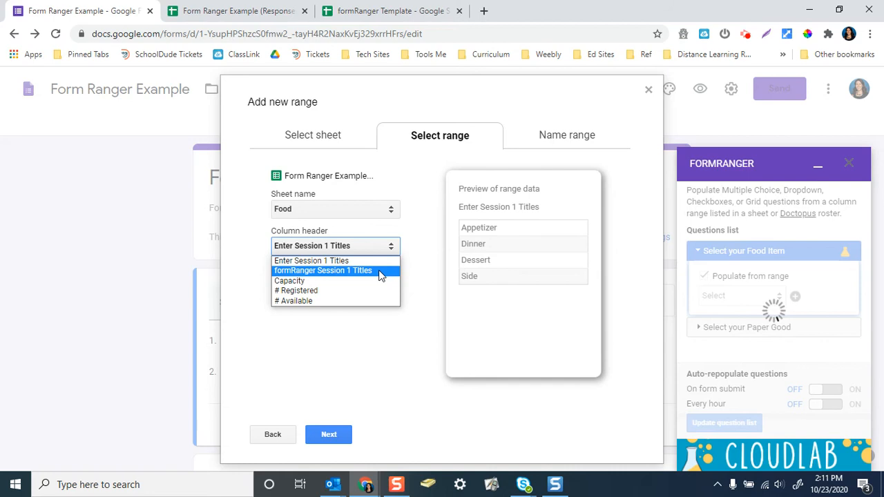
click(323, 269)
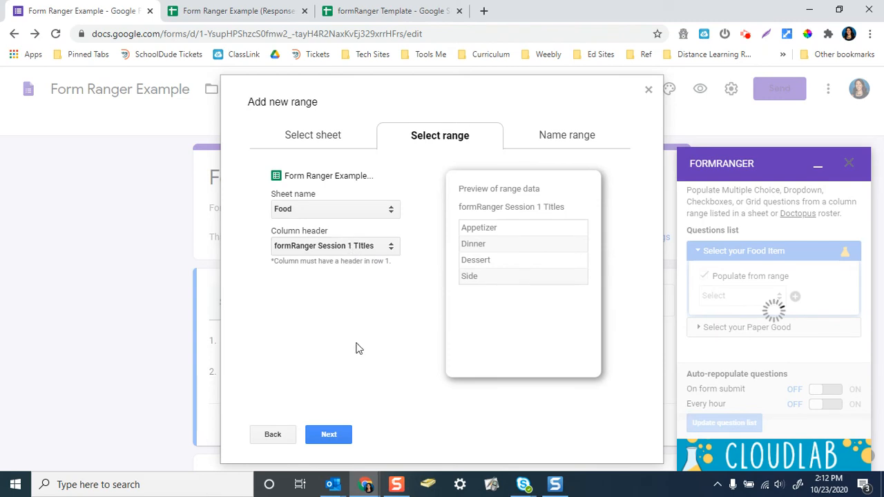
mouse_move(337, 434)
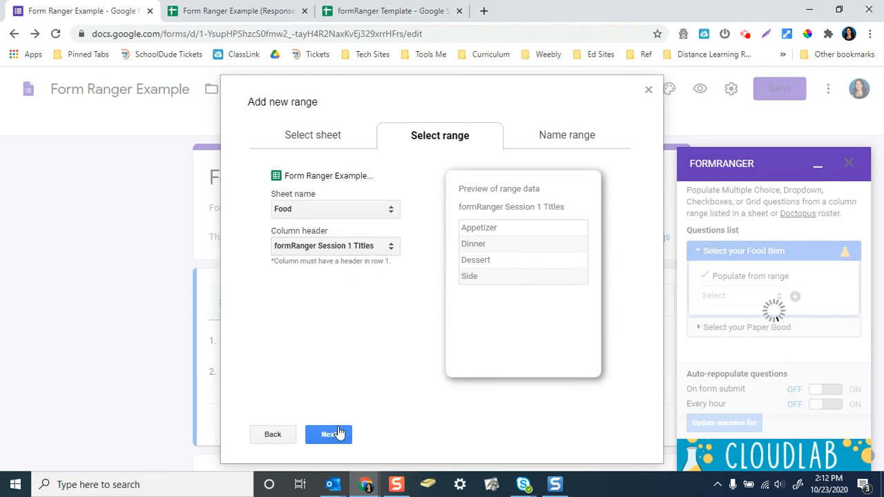
Name the range Food and save it, populating Food Item with Appetizer, Dinner, Dessert, Side
click(329, 433)
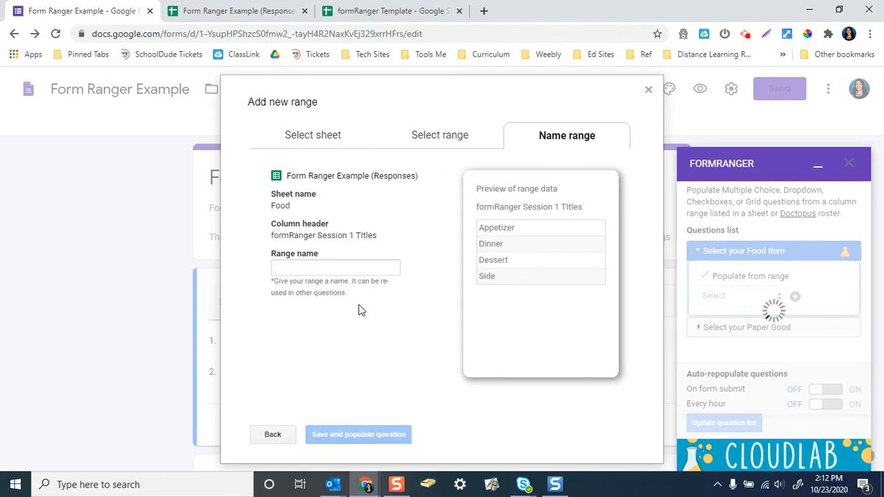
click(334, 268)
text(Food)
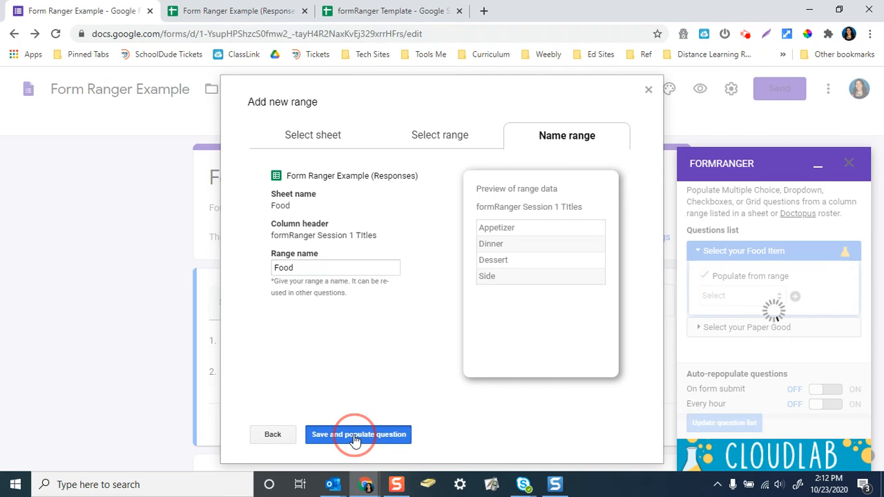
click(357, 433)
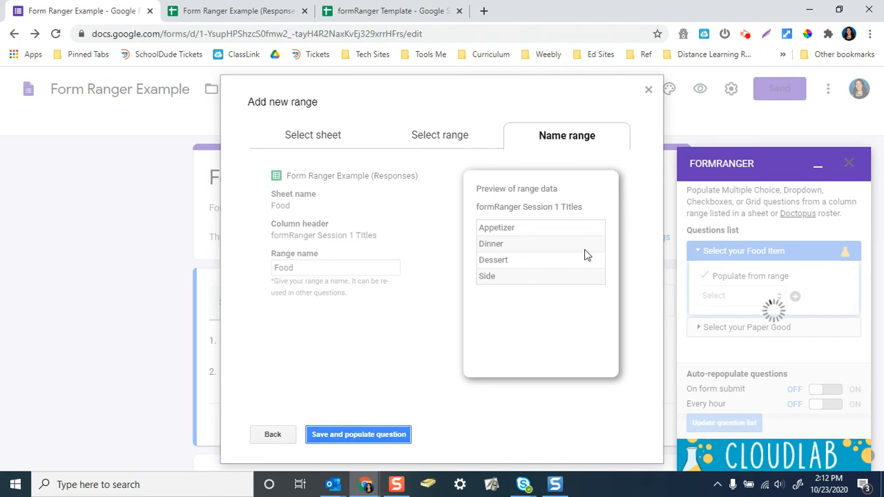
click(357, 434)
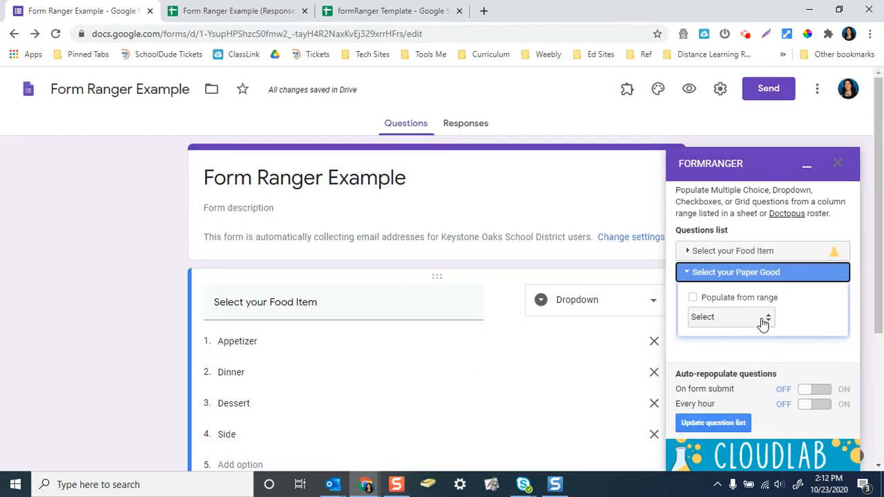
Set Select your Paper Good to populate from a new range sourced from the response spreadsheet
click(693, 297)
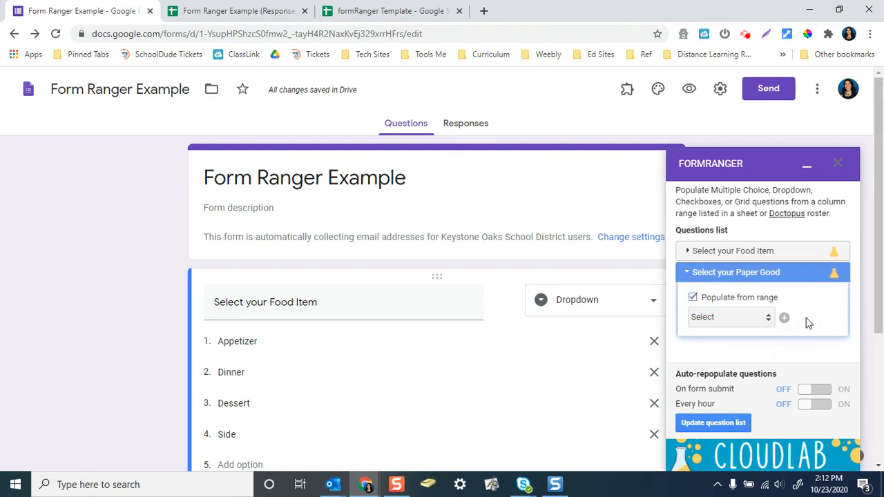
click(784, 317)
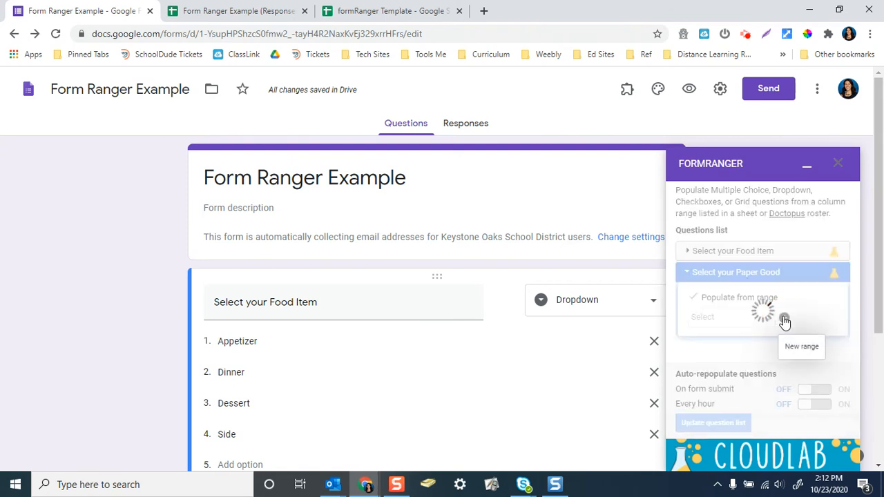
click(794, 318)
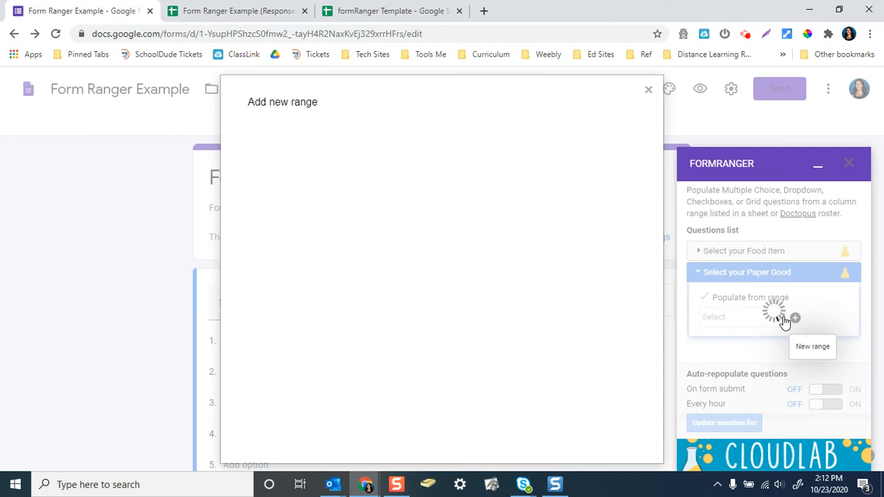
click(796, 318)
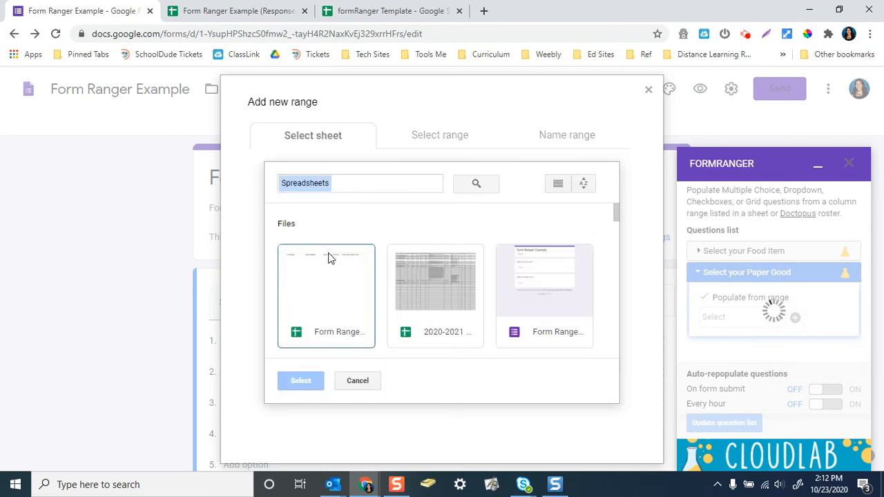
click(301, 381)
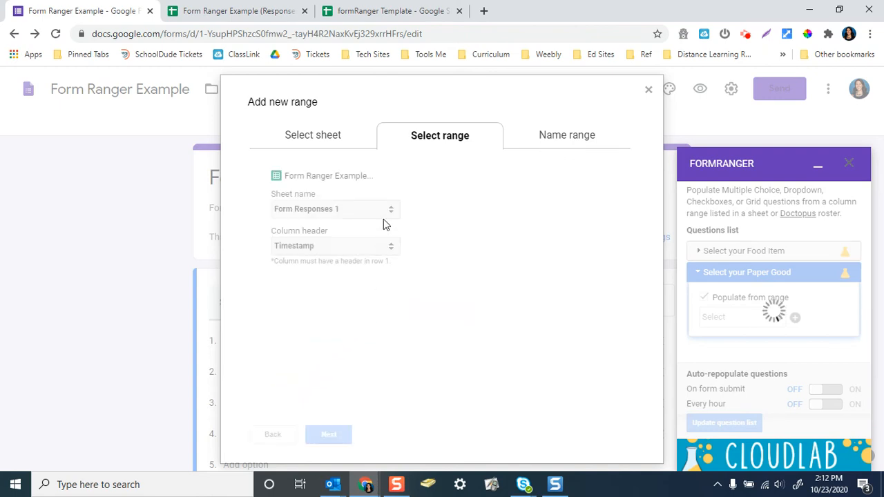
Choose the PaperGood sheet's formRanger Session 2 Titles column for the range
click(334, 208)
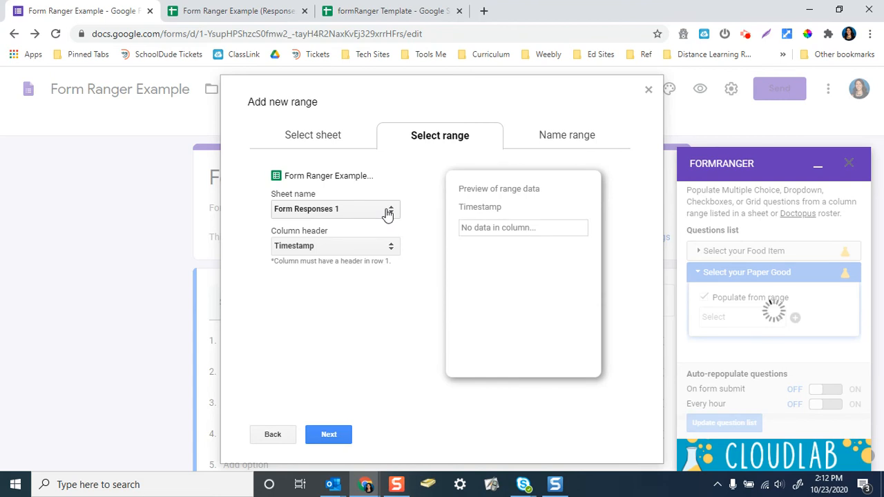
click(334, 209)
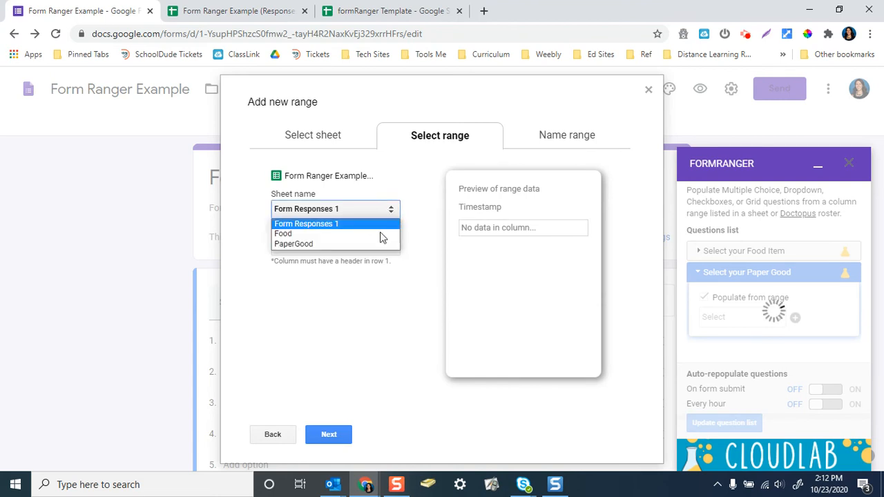
click(293, 243)
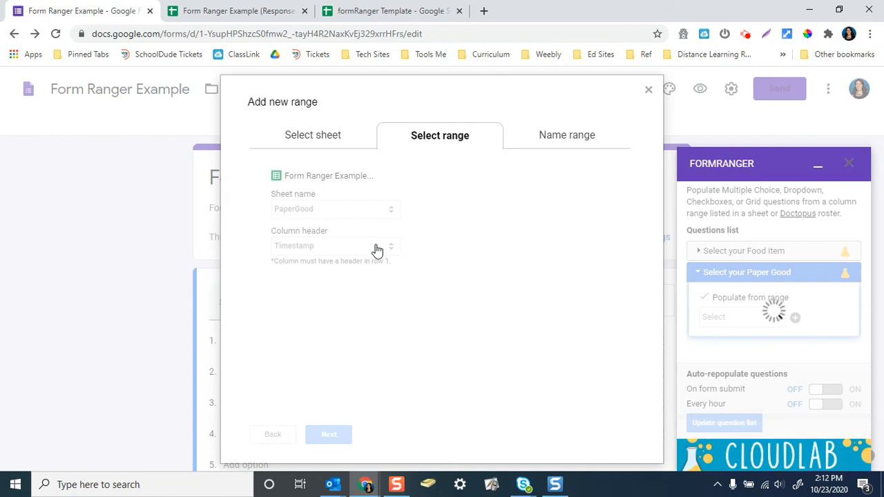
click(334, 245)
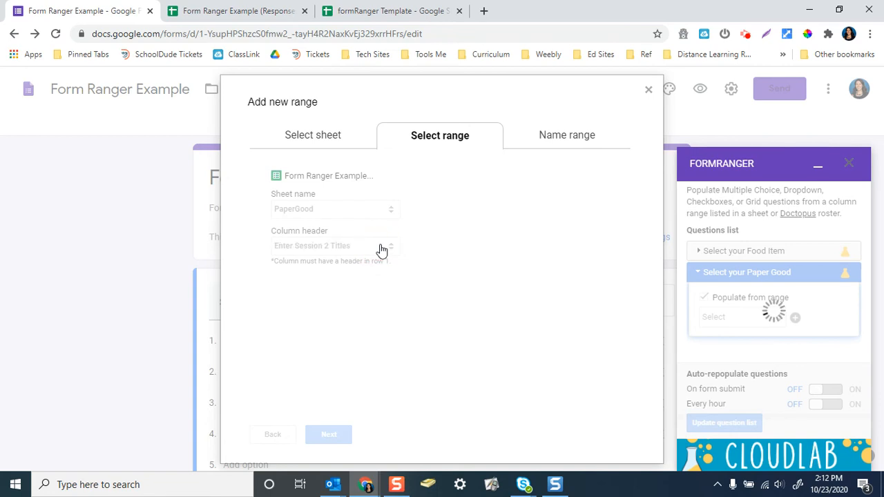
click(334, 246)
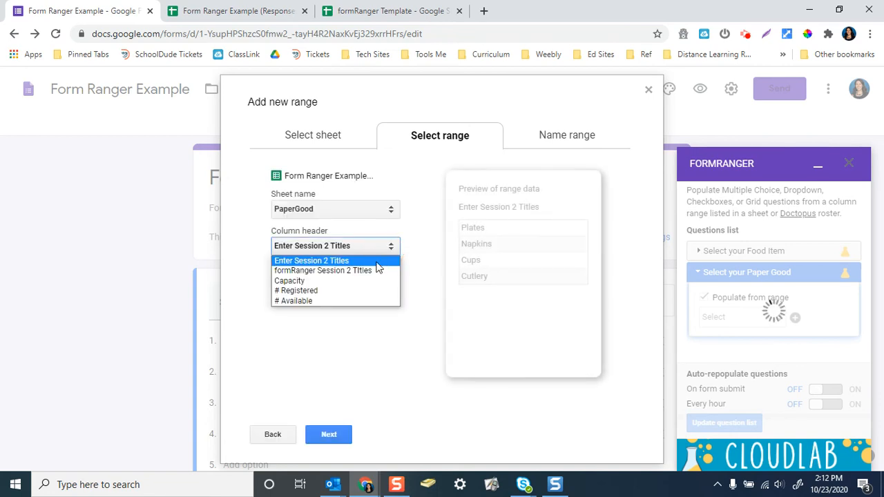
click(323, 269)
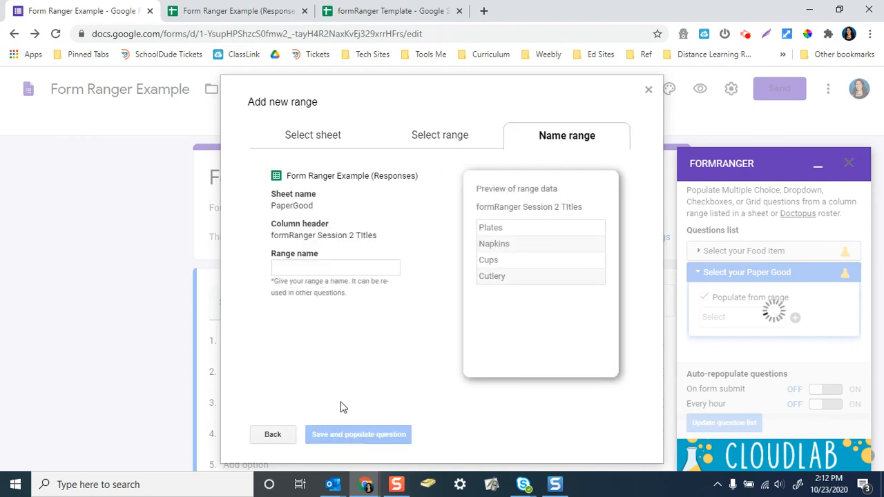
Name the range Paper and save it, populating the Paper Good question
click(334, 268)
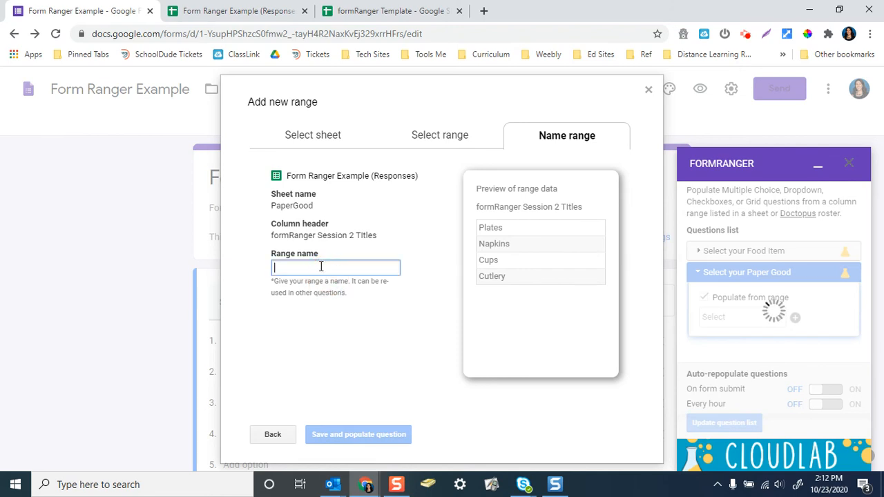
text(Paper)
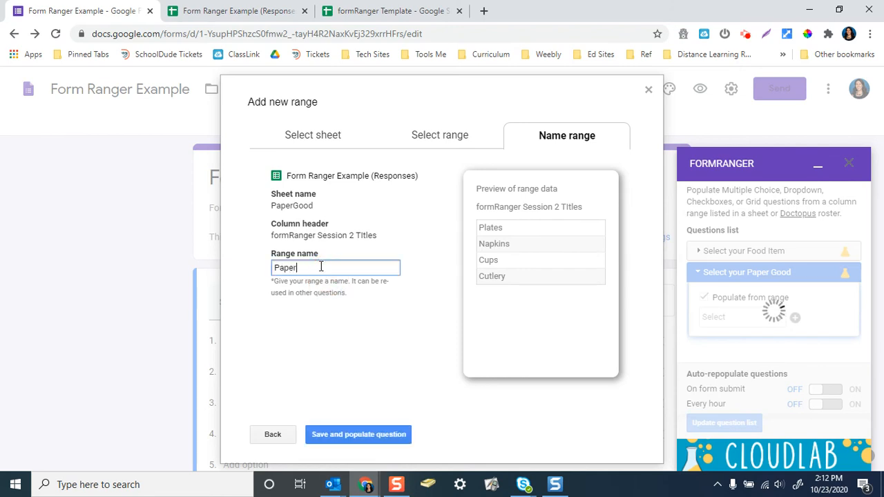
click(358, 434)
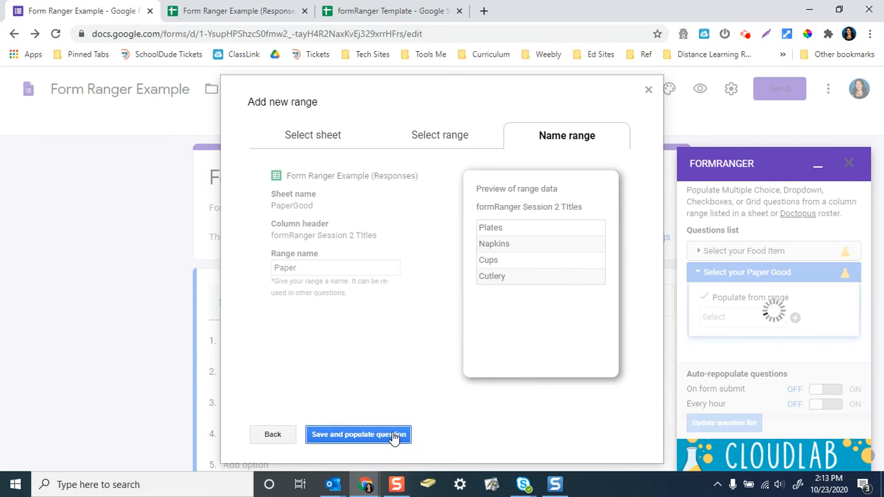
click(358, 433)
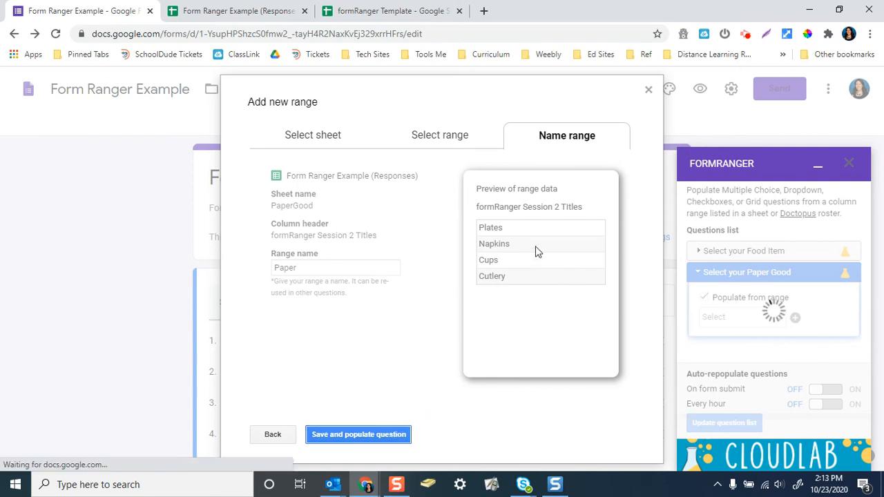
click(358, 433)
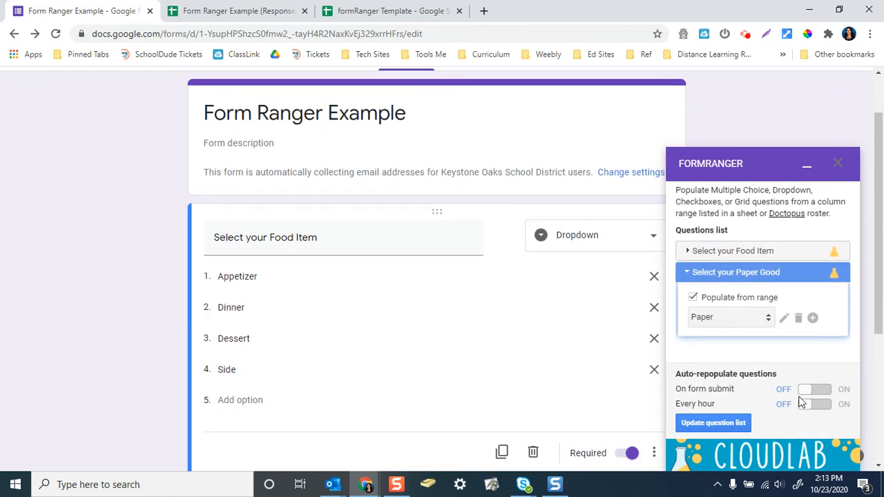
Turn on auto-repopulate On form submit, update the question list, and collapse the formRanger panel
click(813, 390)
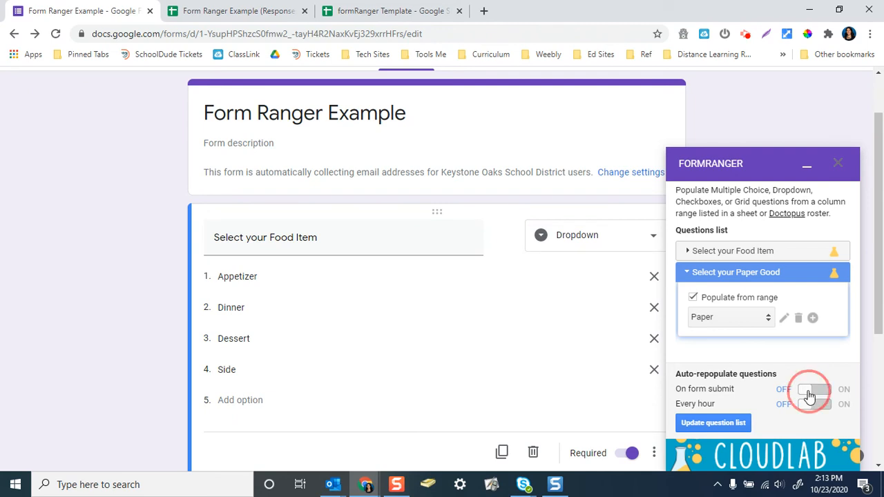
click(813, 389)
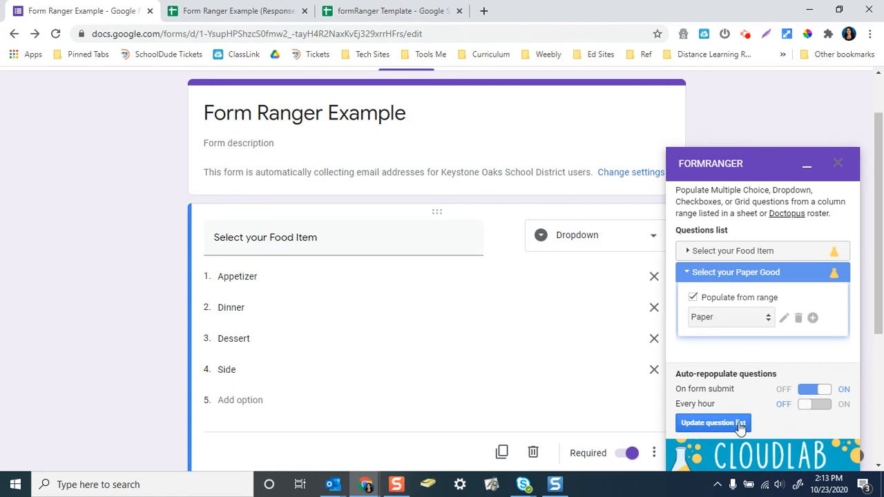
click(712, 423)
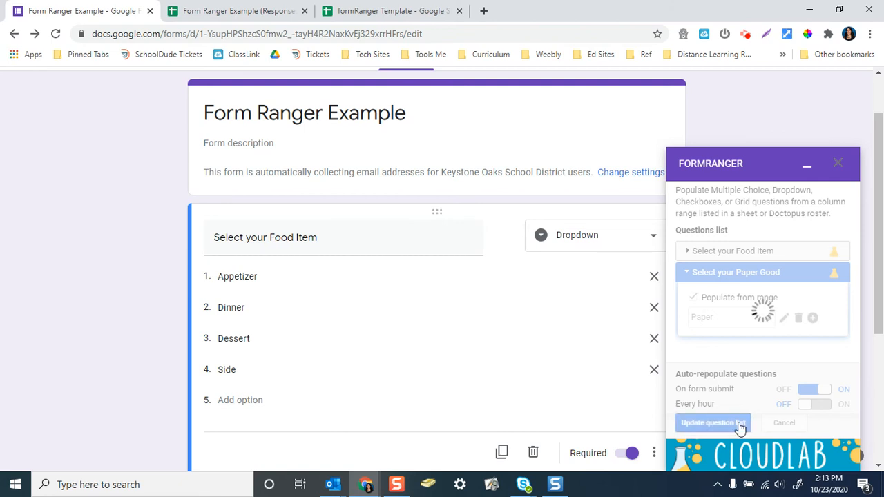
click(712, 422)
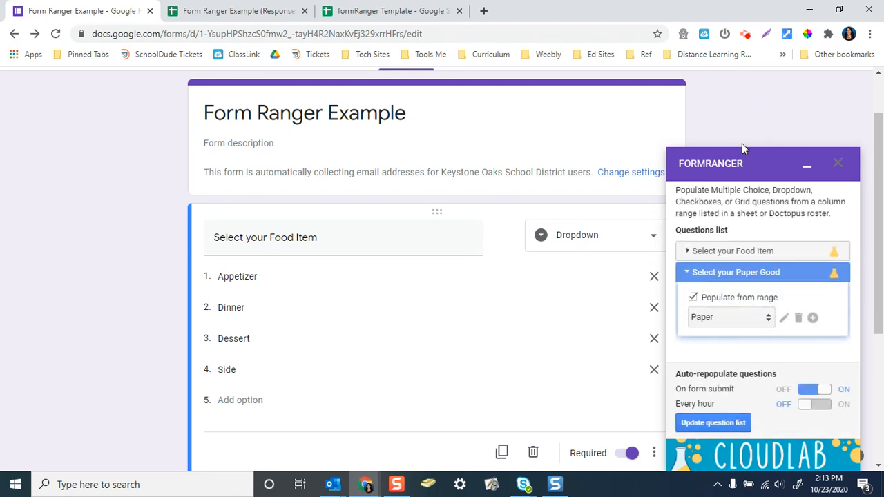
click(807, 163)
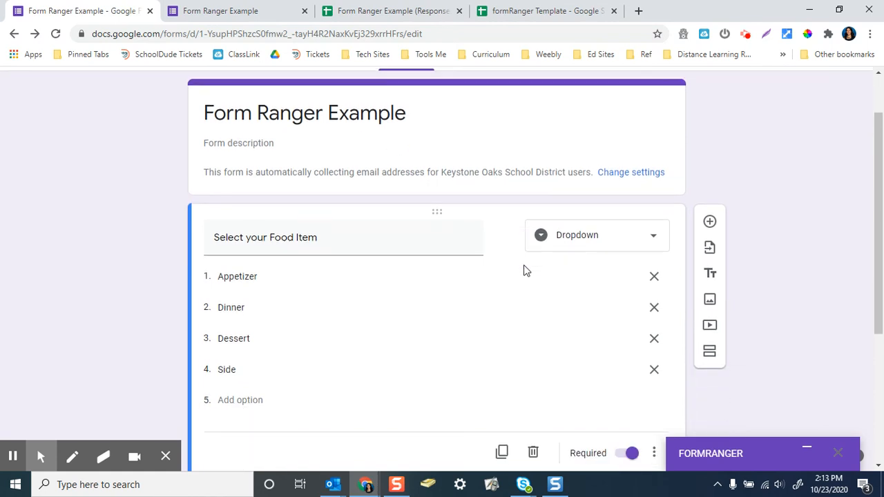
Scroll to the Paper Good question showing Plates, then switch to the response spreadsheet
scroll(down, 3)
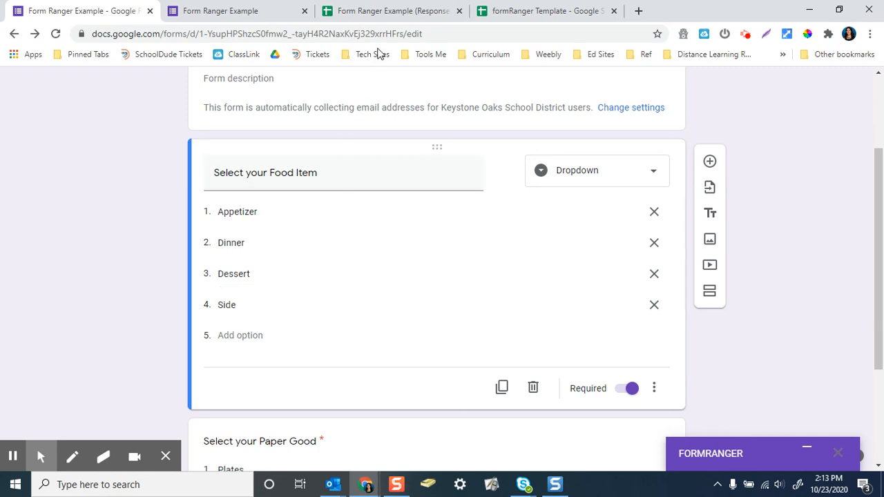
click(394, 11)
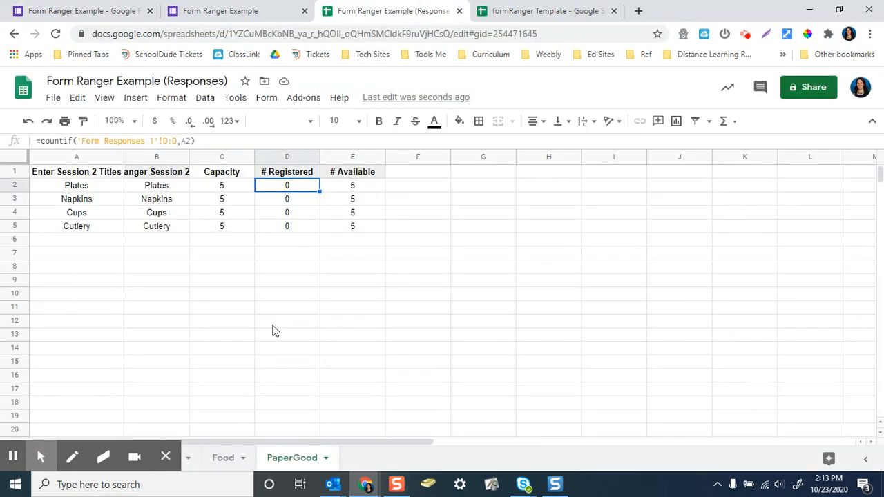
mouse_move(85, 241)
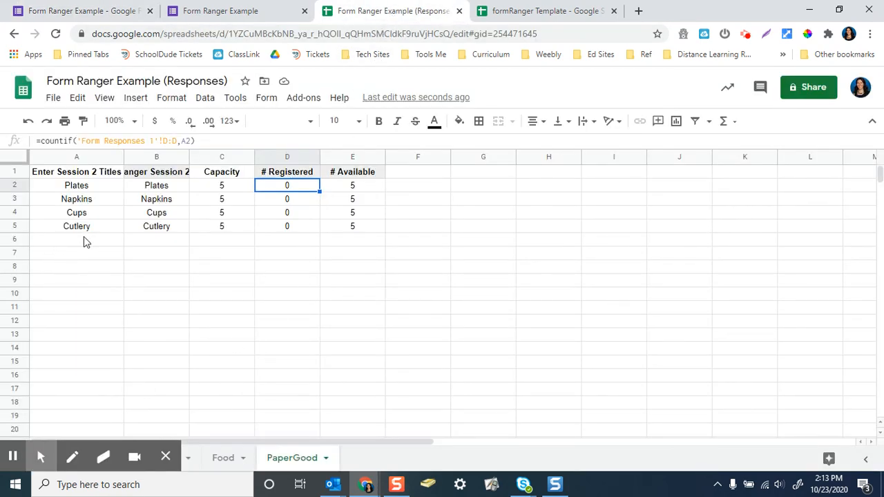
mouse_move(345, 235)
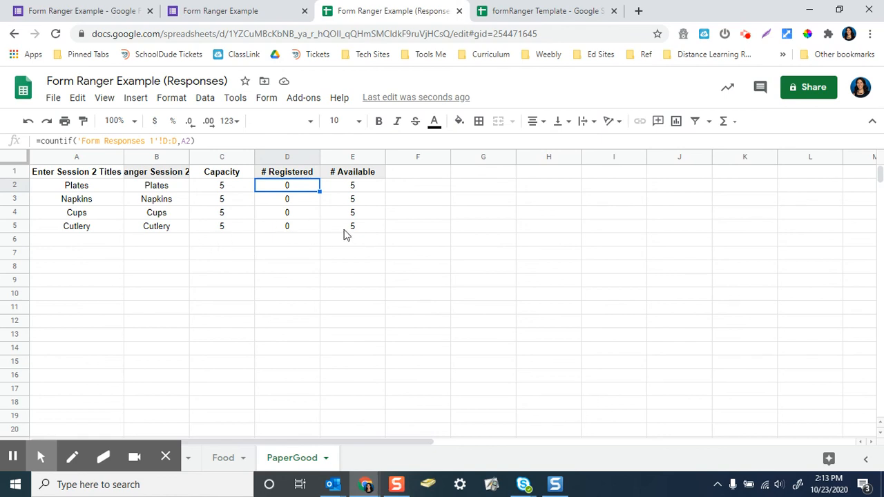
mouse_move(97, 243)
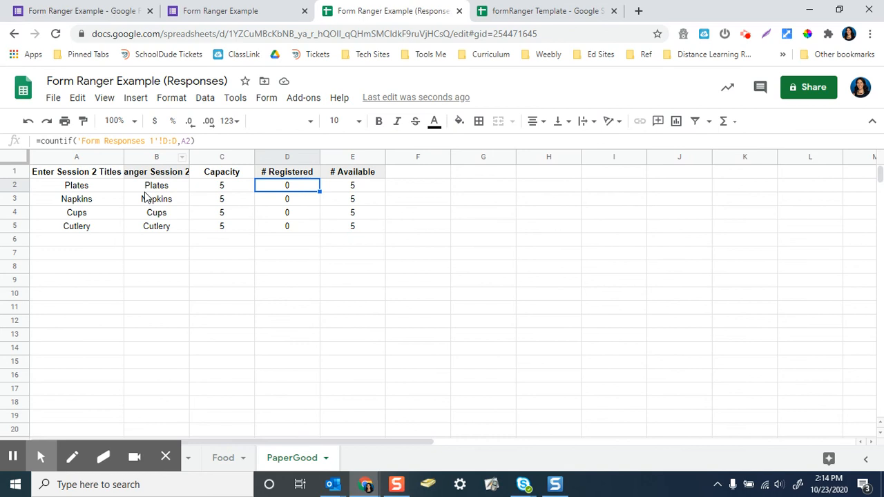
mouse_move(213, 249)
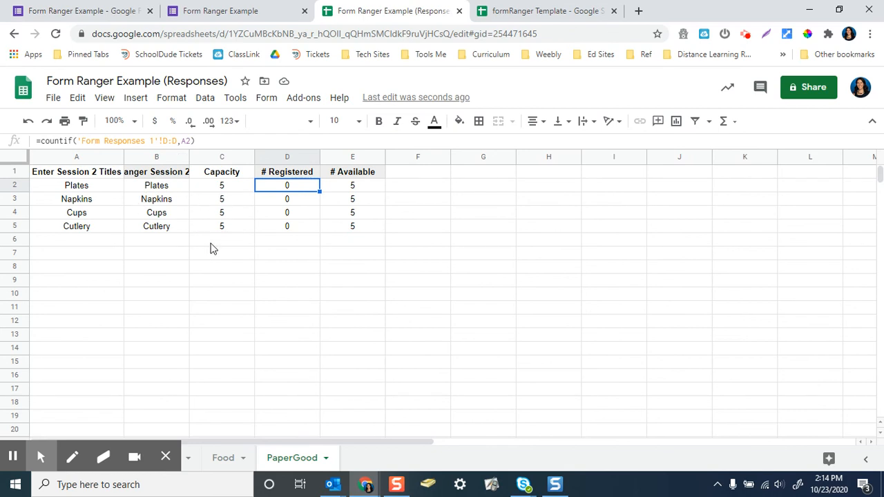
mouse_move(281, 47)
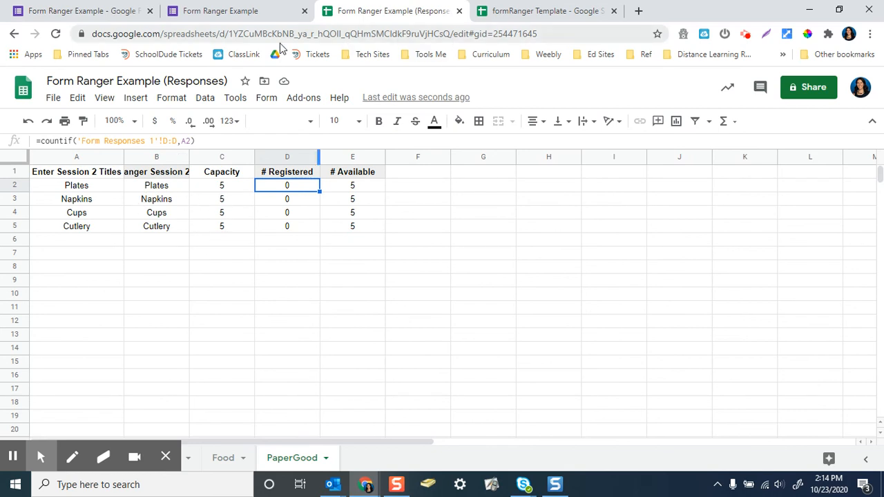